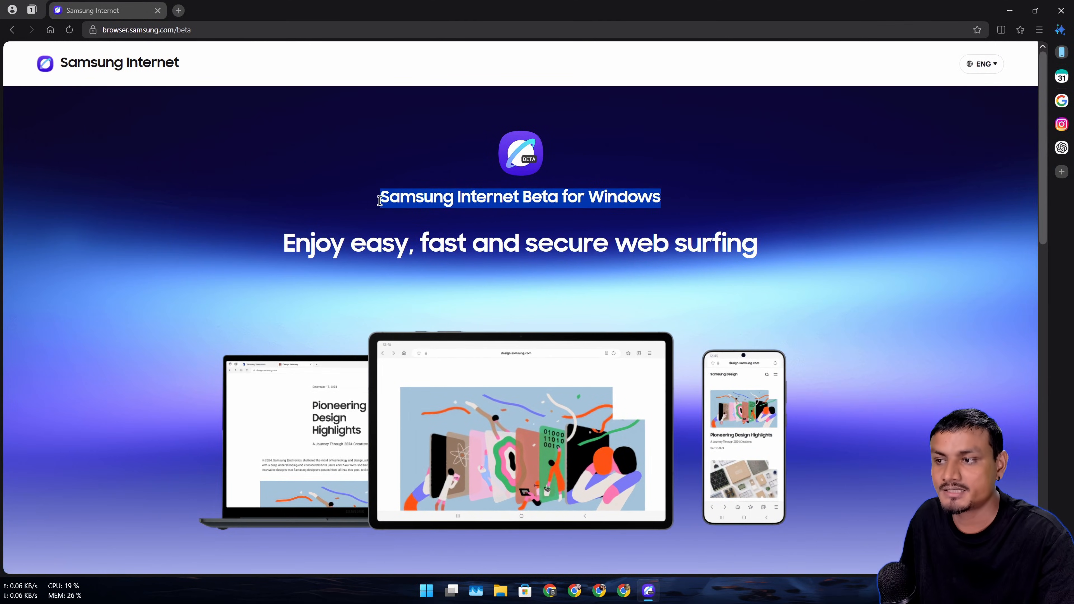
Scroll down the Samsung Internet Beta for Windows download page.
{"action": "scroll", "scroll_direction": "down", "scroll_amount": 3}
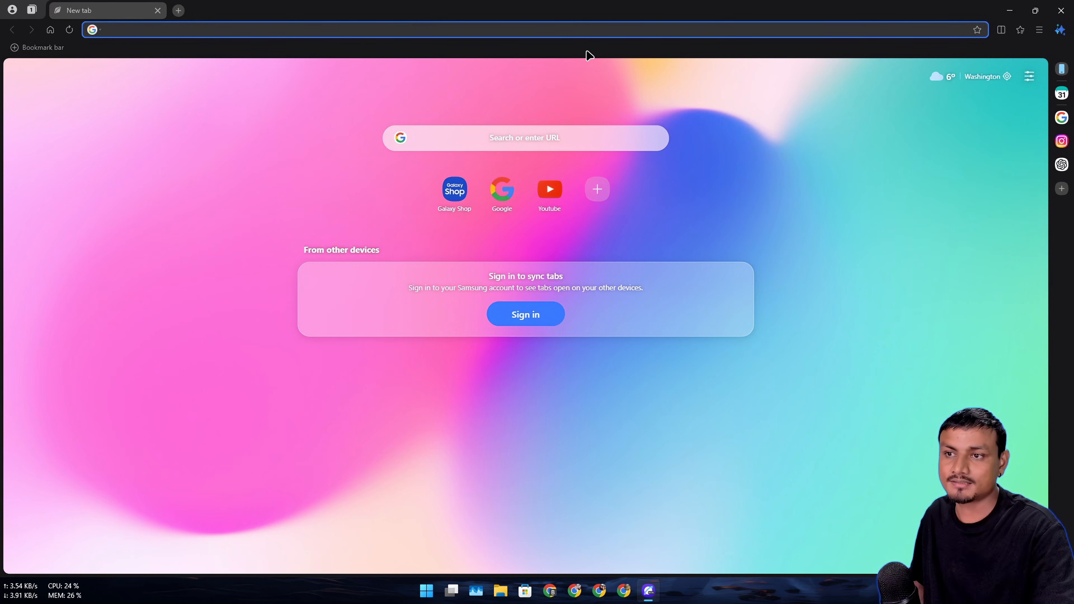
{"action": "mouse_move", "coordinate": [628, 19]}
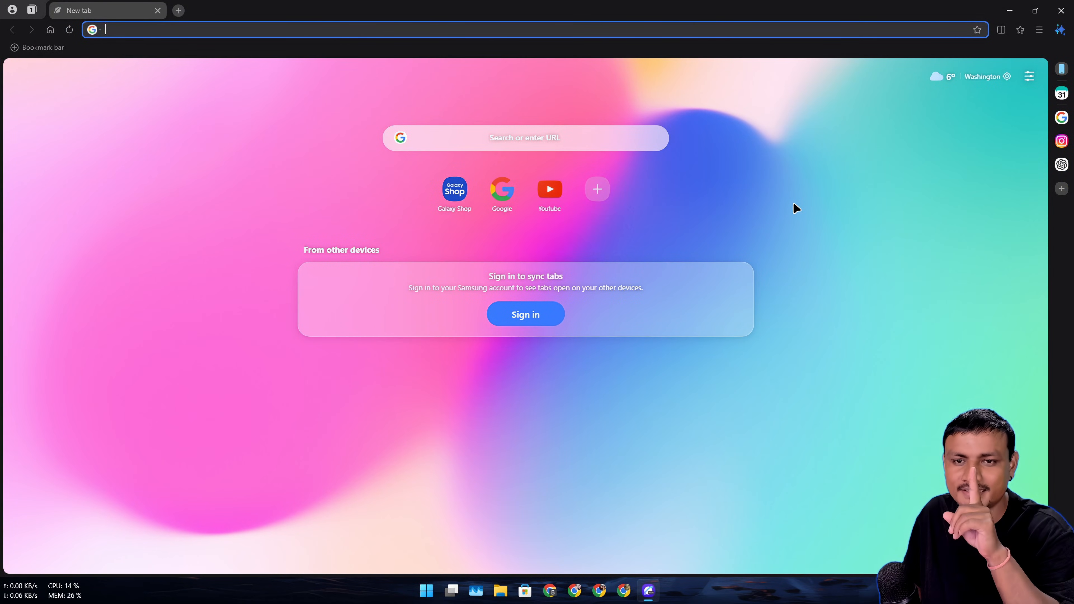
{"action": "mouse_move", "coordinate": [965, 137]}
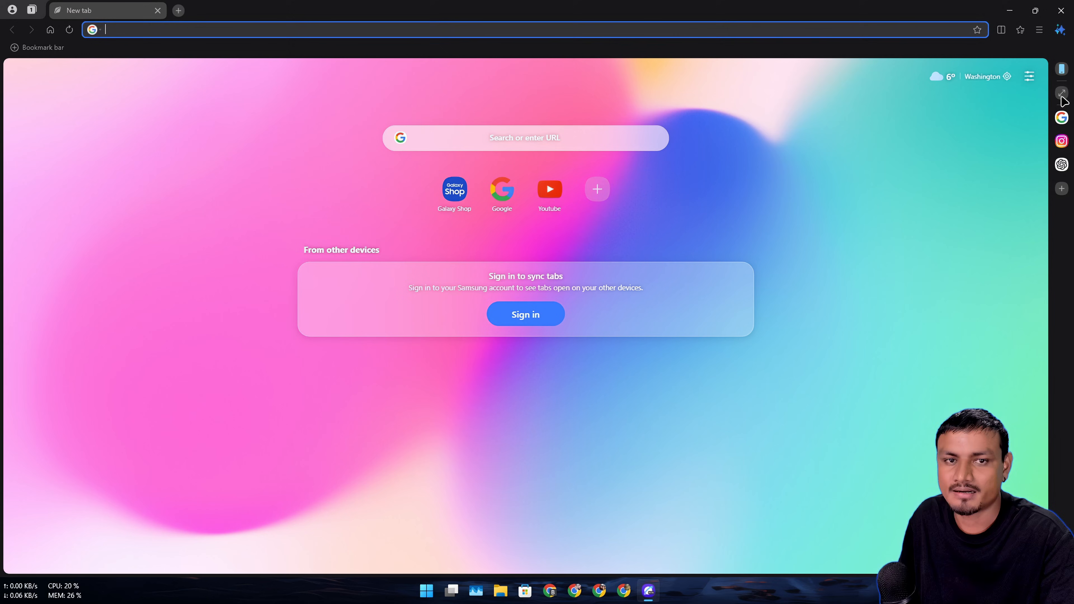
{"action": "mouse_move", "coordinate": [1062, 94]}
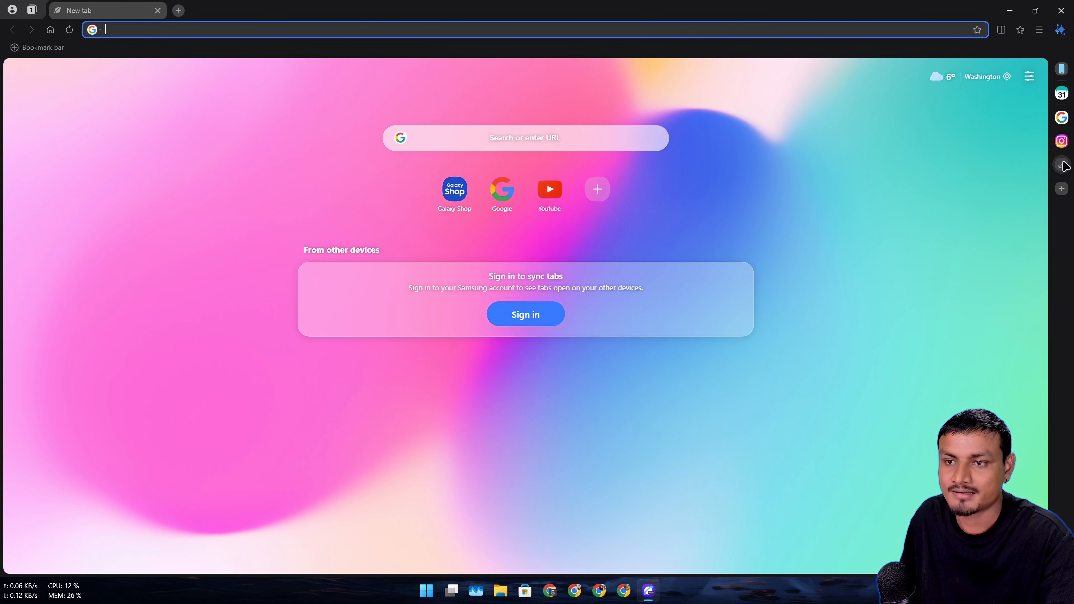
{"action": "mouse_move", "coordinate": [1061, 165]}
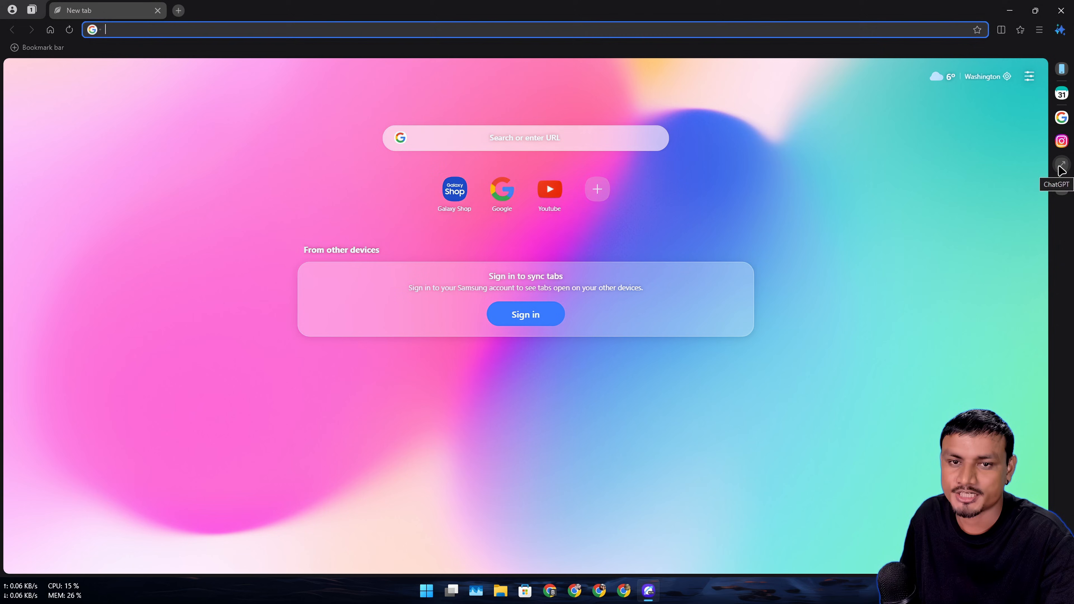
Open ChatGPT from the right sidebar as a side panel beside the new tab page.
{"action": "left_click", "coordinate": [1061, 165]}
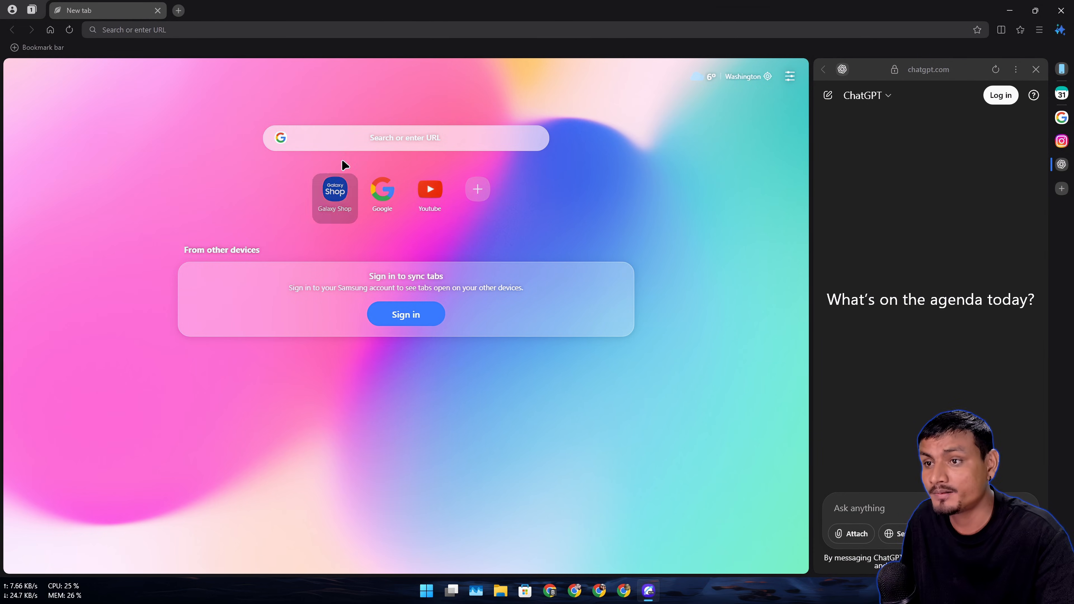
{"action": "mouse_move", "coordinate": [170, 169]}
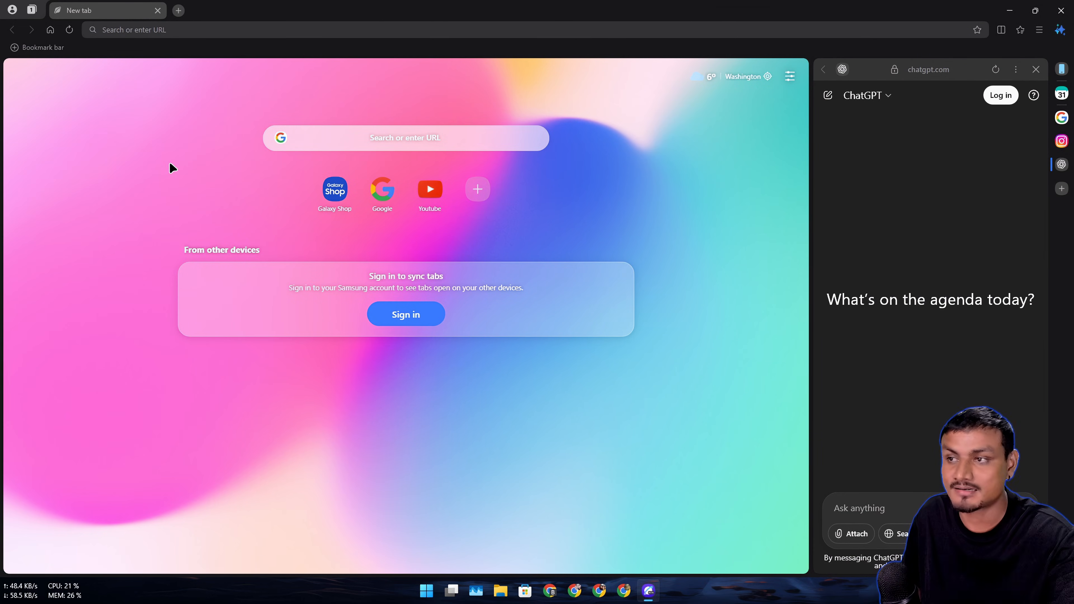
{"action": "mouse_move", "coordinate": [520, 257]}
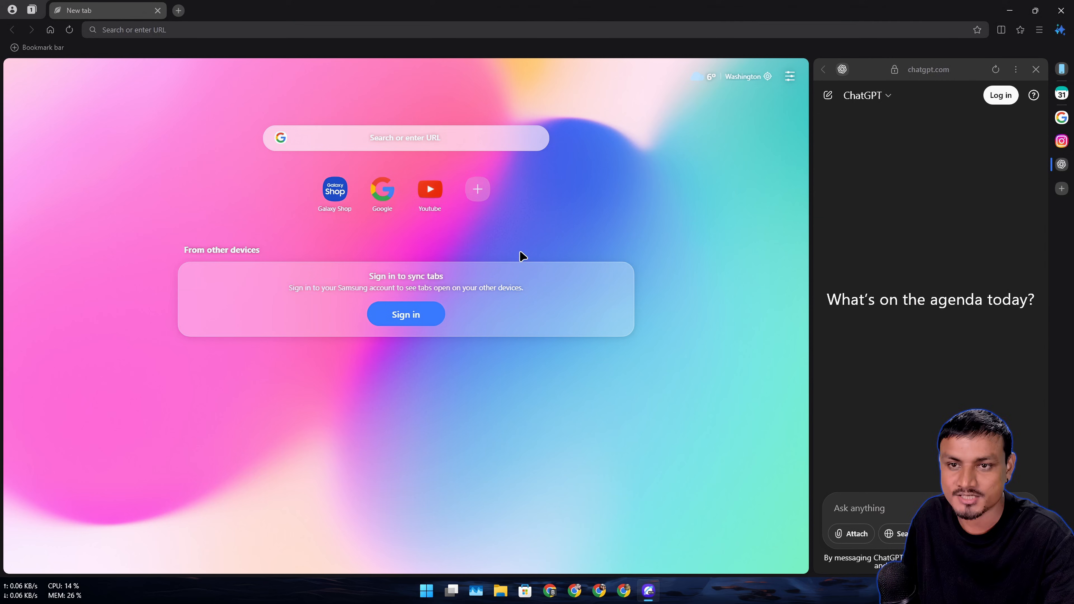
{"action": "mouse_move", "coordinate": [778, 231]}
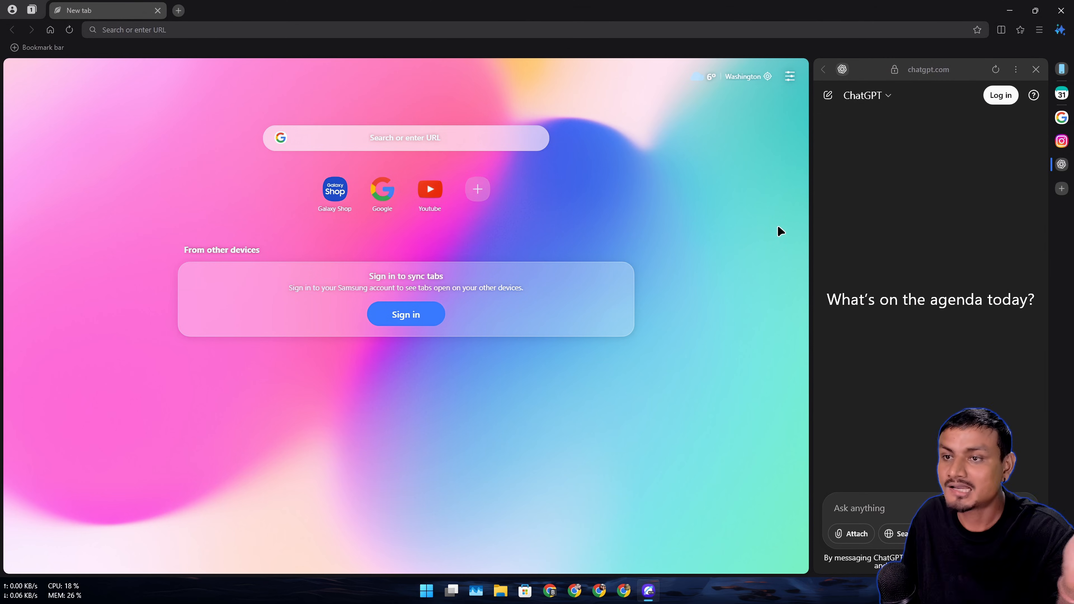
{"action": "mouse_move", "coordinate": [1001, 30]}
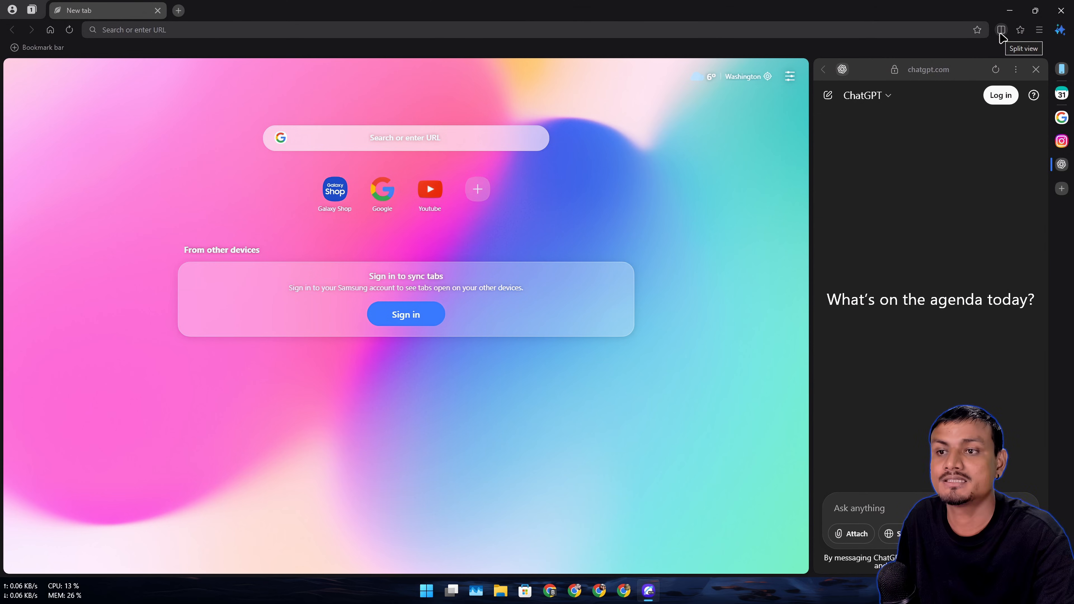
Split the window into two panes with YouTube on the left and Google on the right.
{"action": "left_click", "coordinate": [1001, 30]}
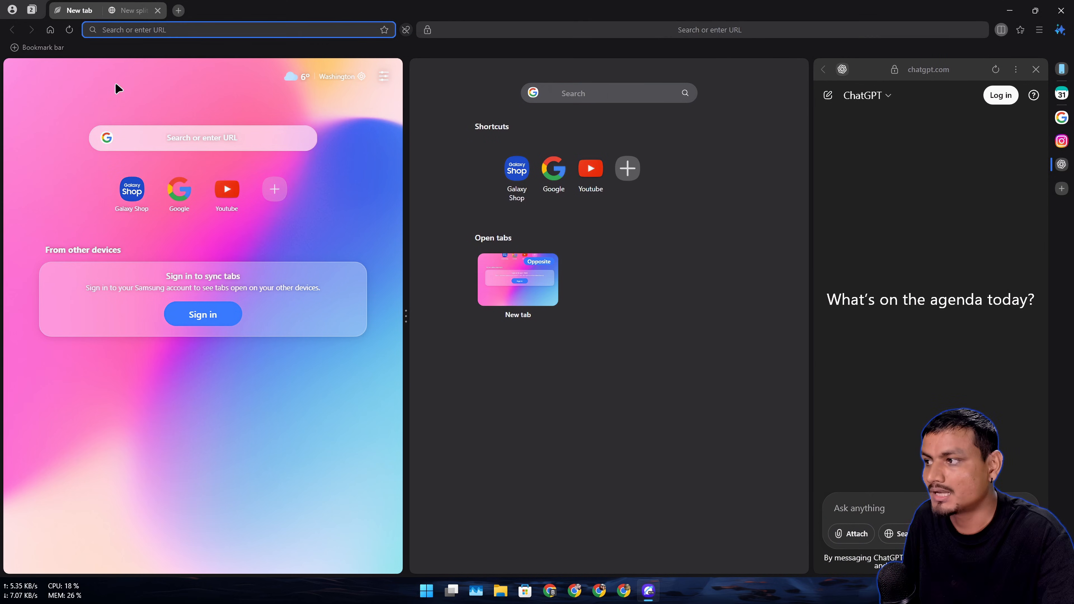
{"action": "left_click", "coordinate": [227, 189]}
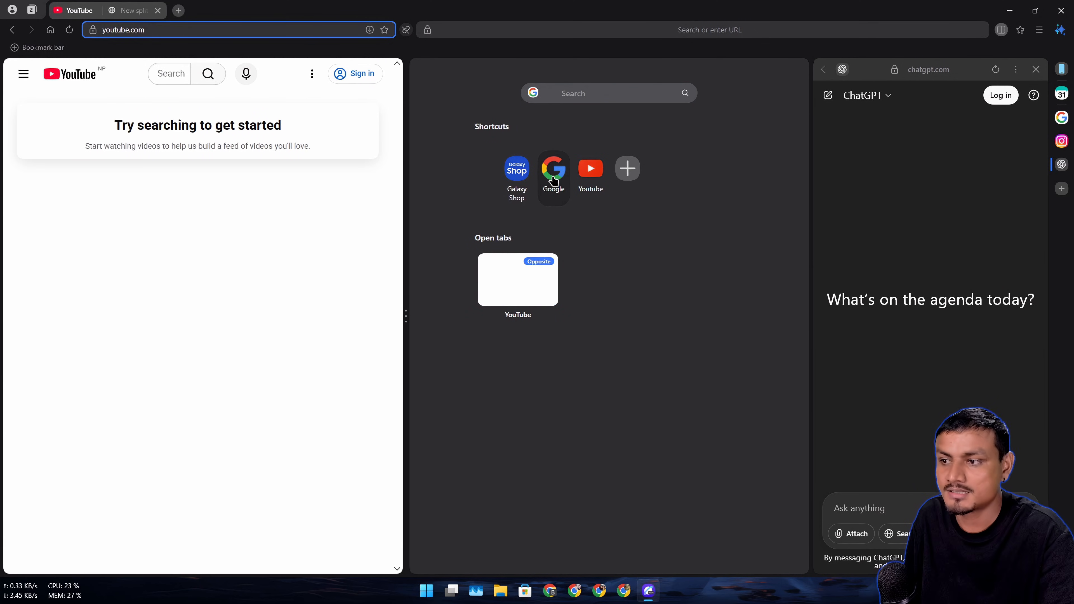
{"action": "left_click", "coordinate": [553, 169]}
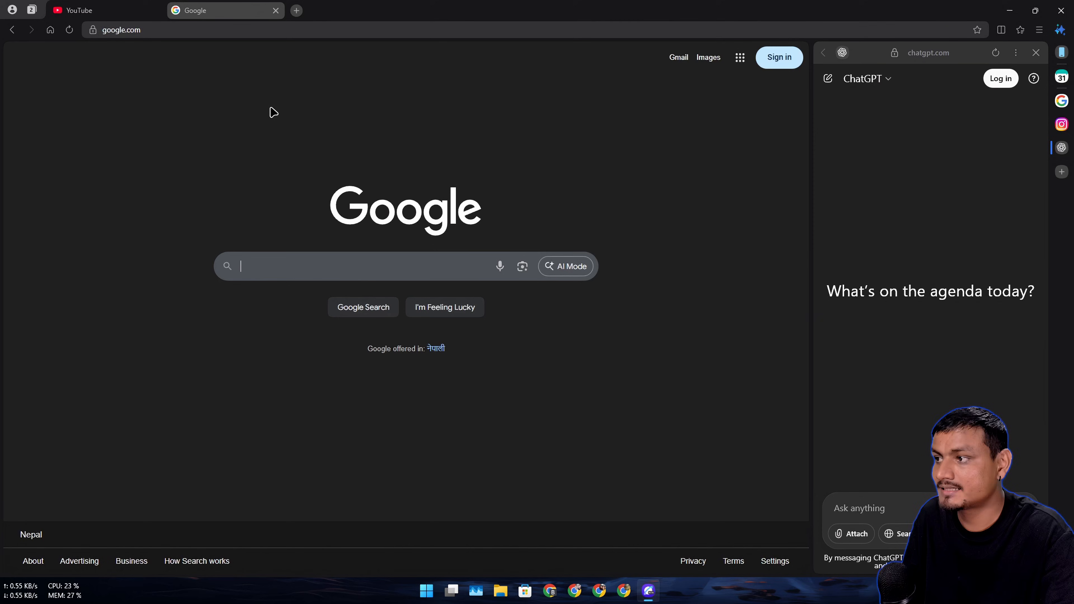
Load YouTube via quick access, switch the side panel to ChatGPT and split the view again.
{"action": "left_click", "coordinate": [128, 30]}
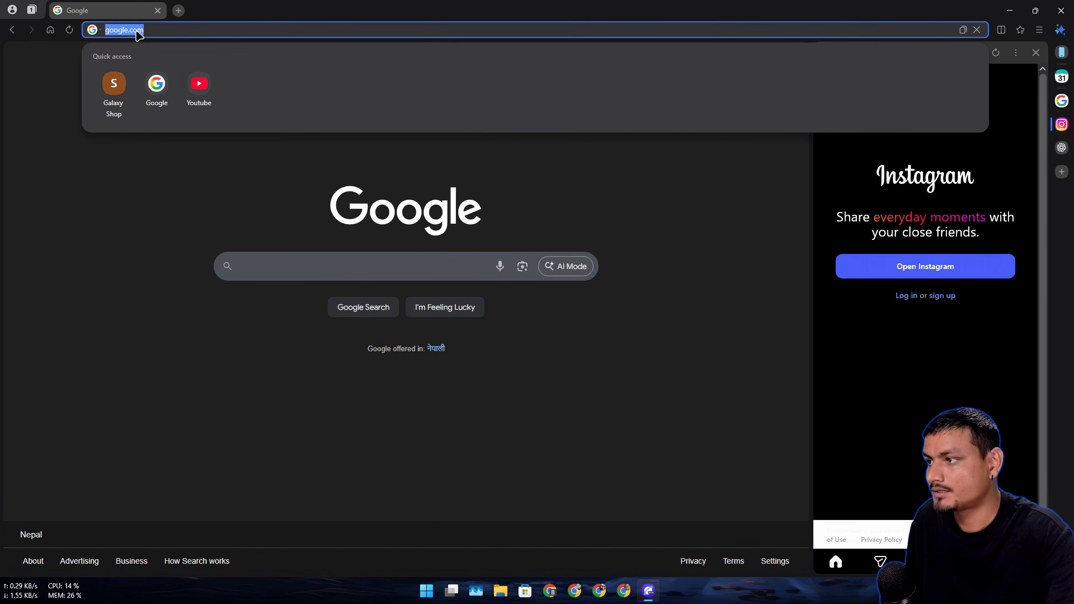
{"action": "left_click", "coordinate": [199, 84]}
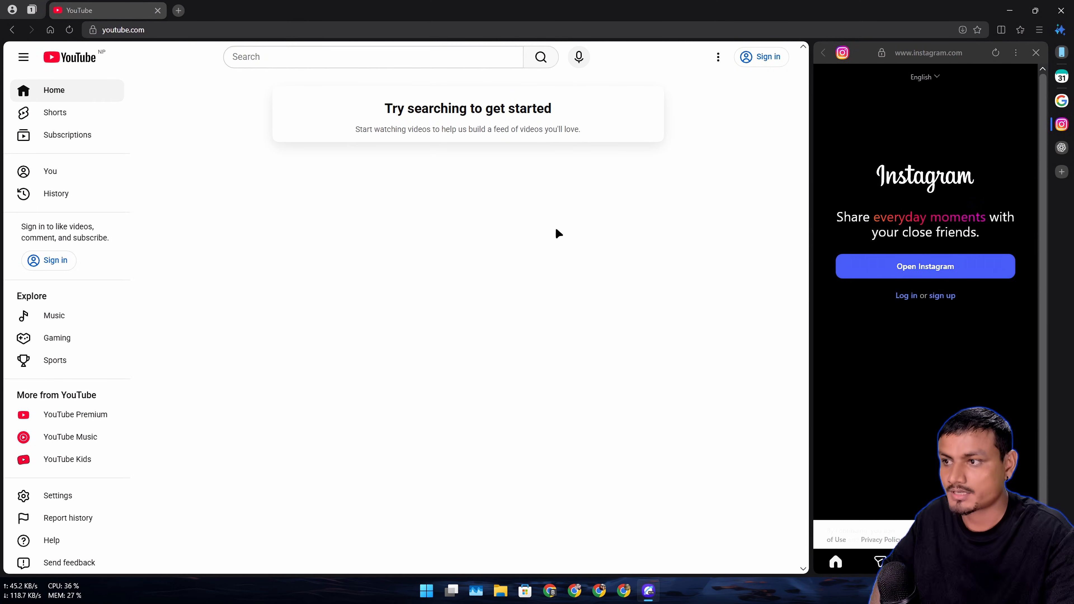
{"action": "mouse_move", "coordinate": [936, 350]}
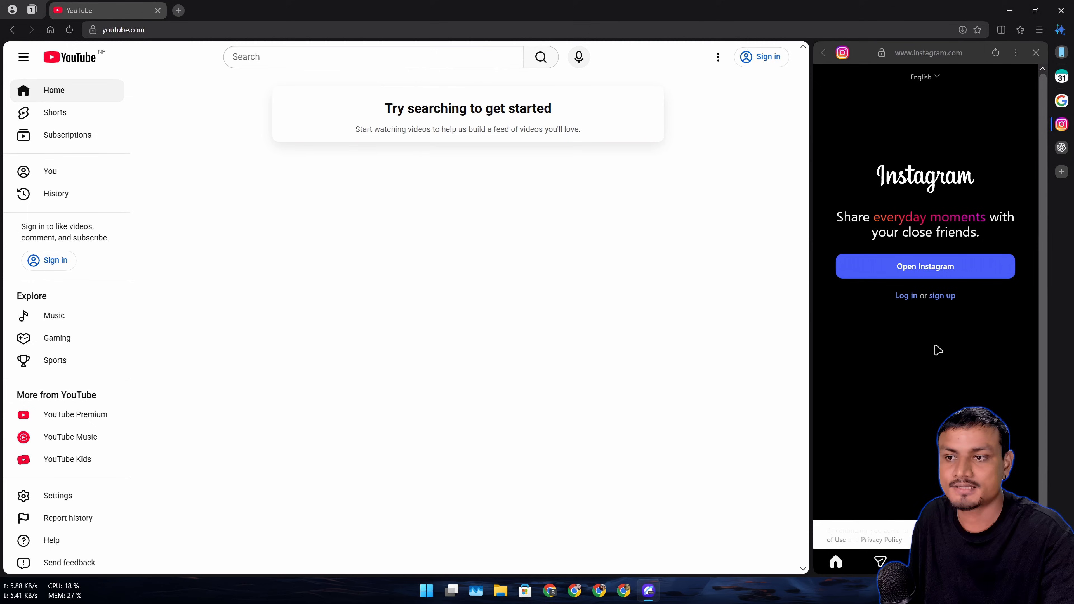
{"action": "mouse_move", "coordinate": [913, 359]}
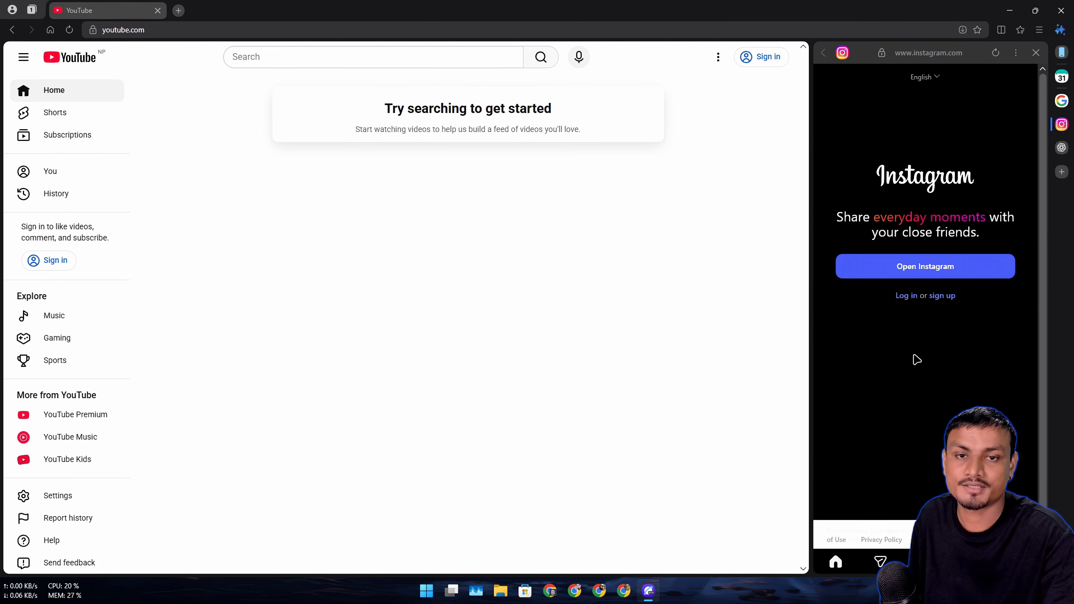
{"action": "mouse_move", "coordinate": [924, 390]}
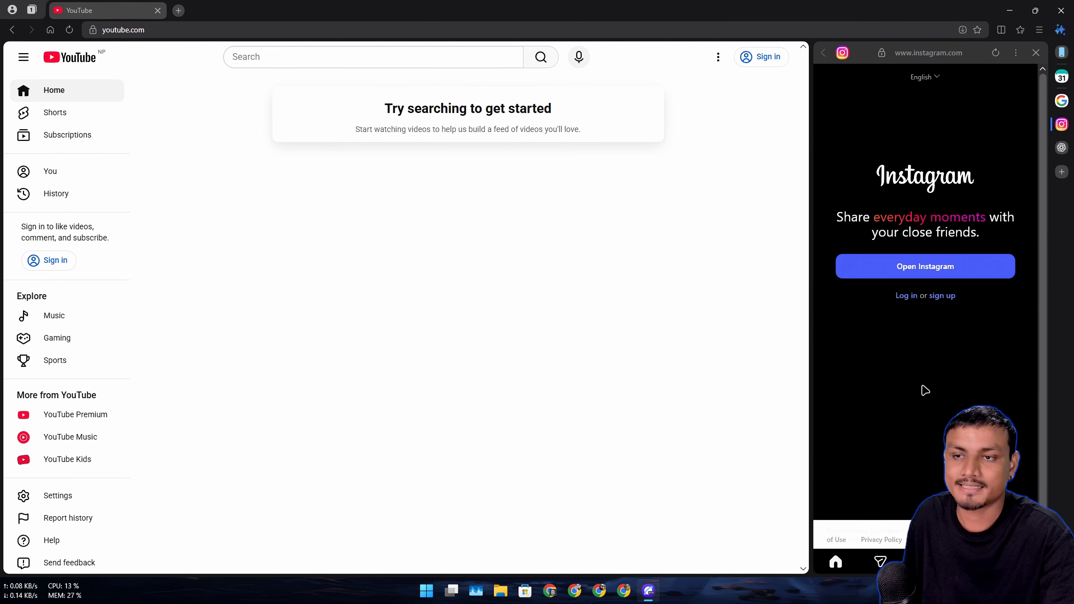
{"action": "left_click", "coordinate": [1061, 148]}
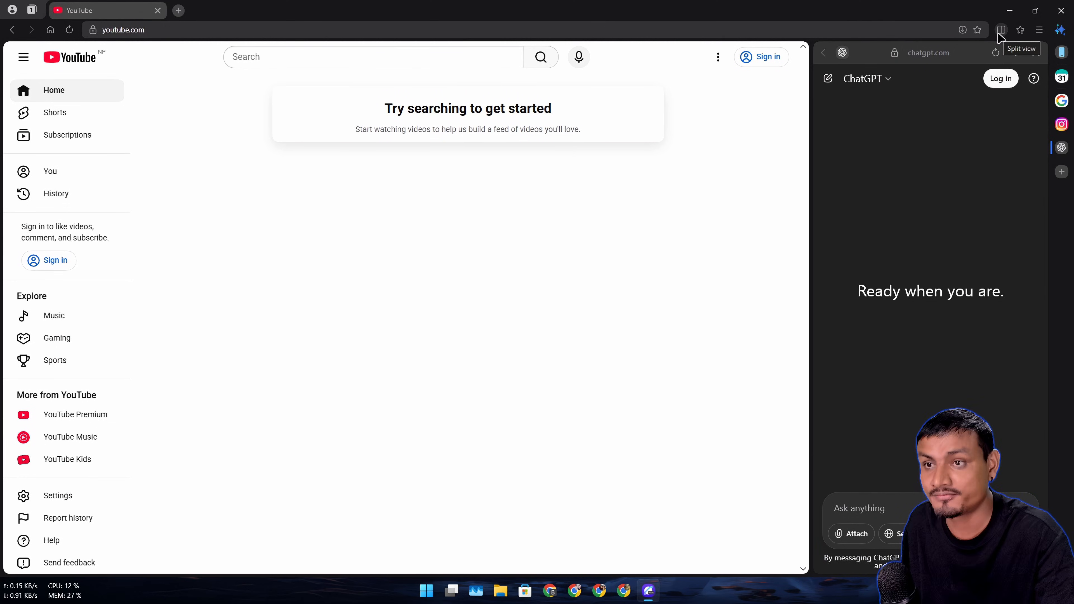
{"action": "left_click", "coordinate": [1002, 29]}
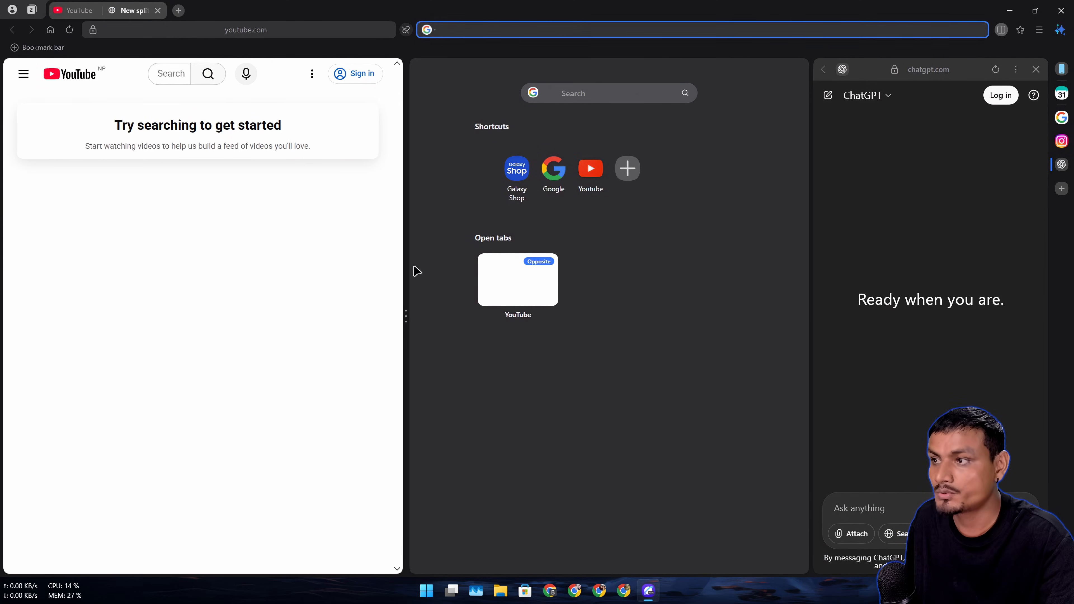
{"action": "mouse_move", "coordinate": [489, 397]}
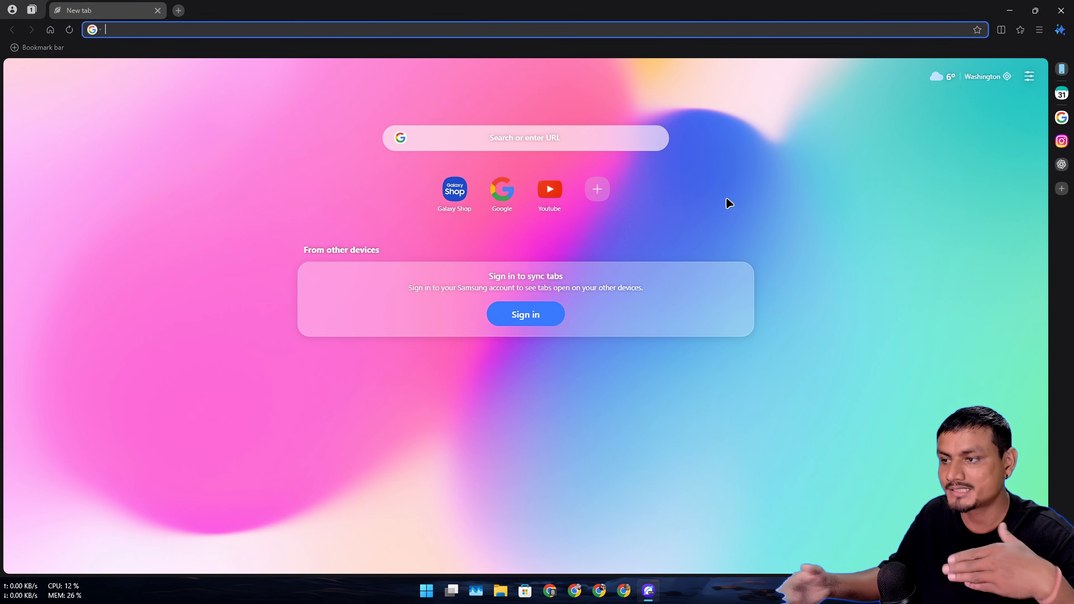
{"action": "mouse_move", "coordinate": [597, 190]}
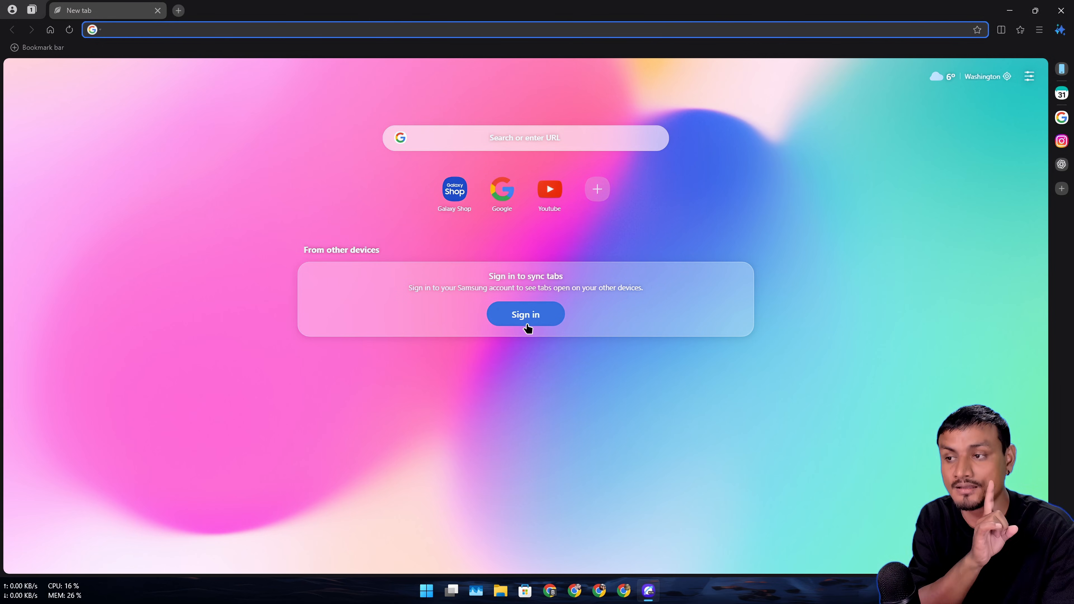
{"action": "mouse_move", "coordinate": [1060, 29]}
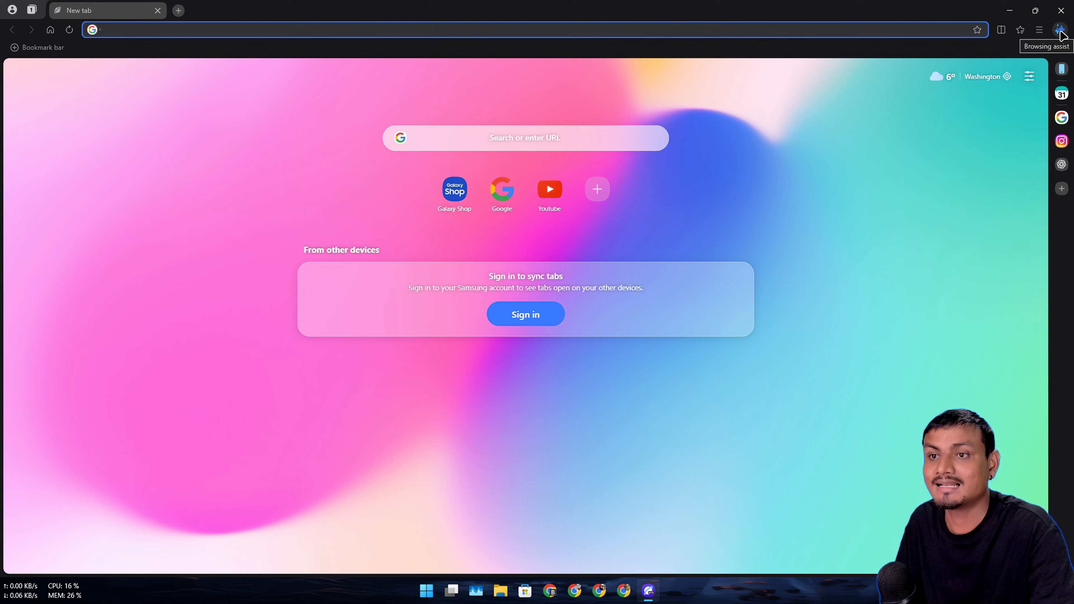
Show the profile popup offering Sign in to sync or Use guest profile.
{"action": "left_click", "coordinate": [1064, 30]}
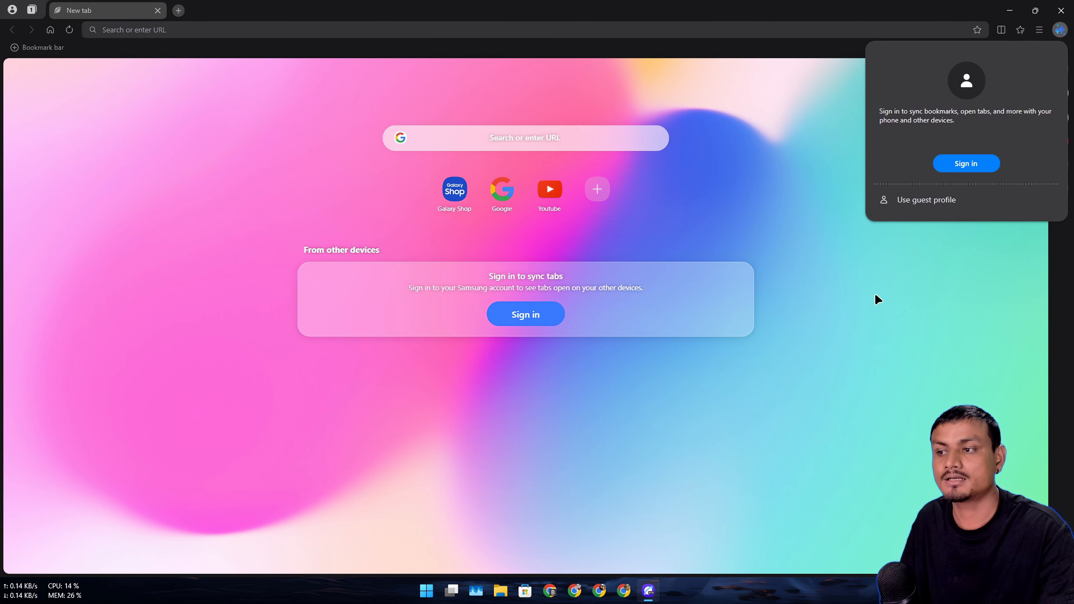
{"action": "mouse_move", "coordinate": [870, 277]}
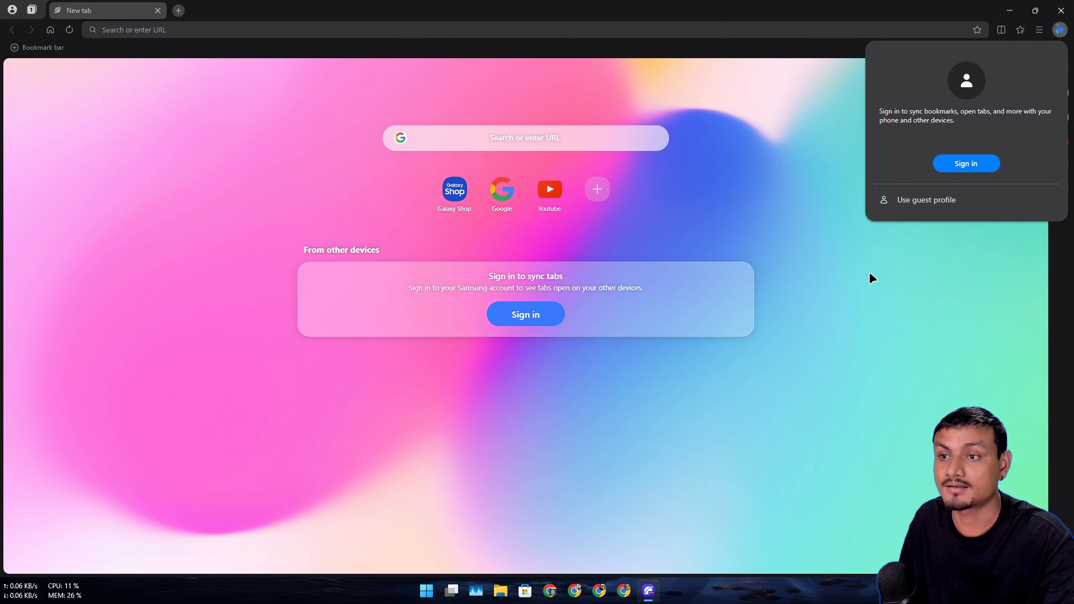
{"action": "mouse_move", "coordinate": [1061, 29]}
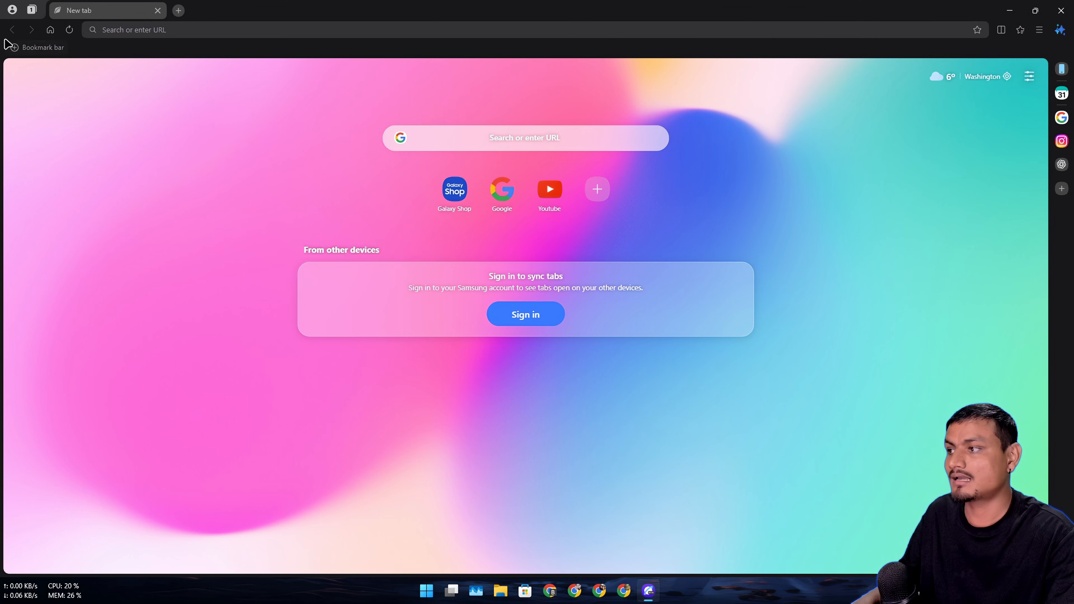
{"action": "left_click", "coordinate": [12, 9]}
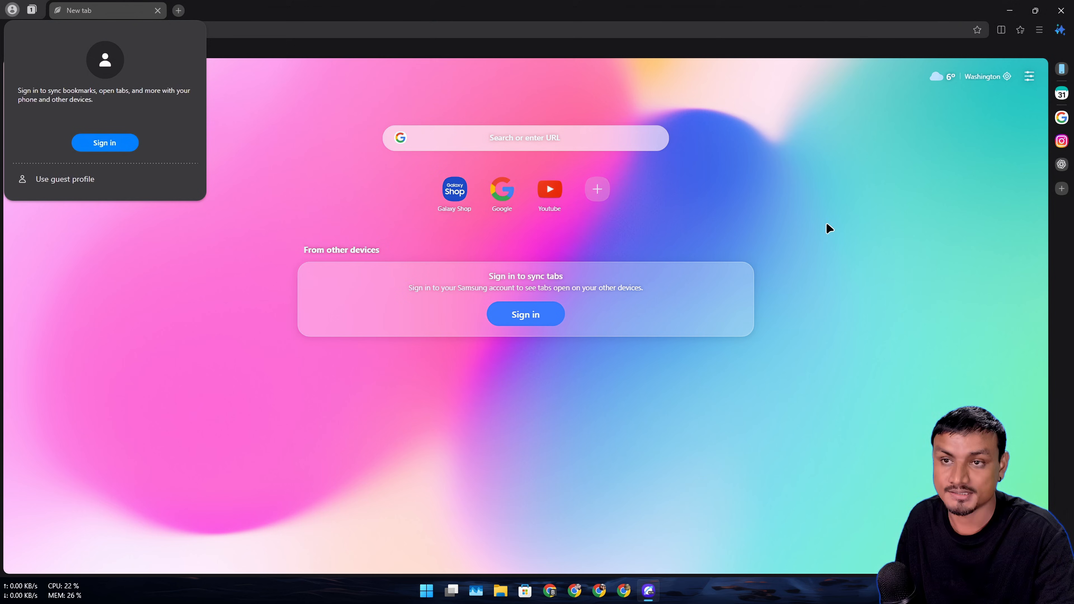
{"action": "mouse_move", "coordinate": [795, 211]}
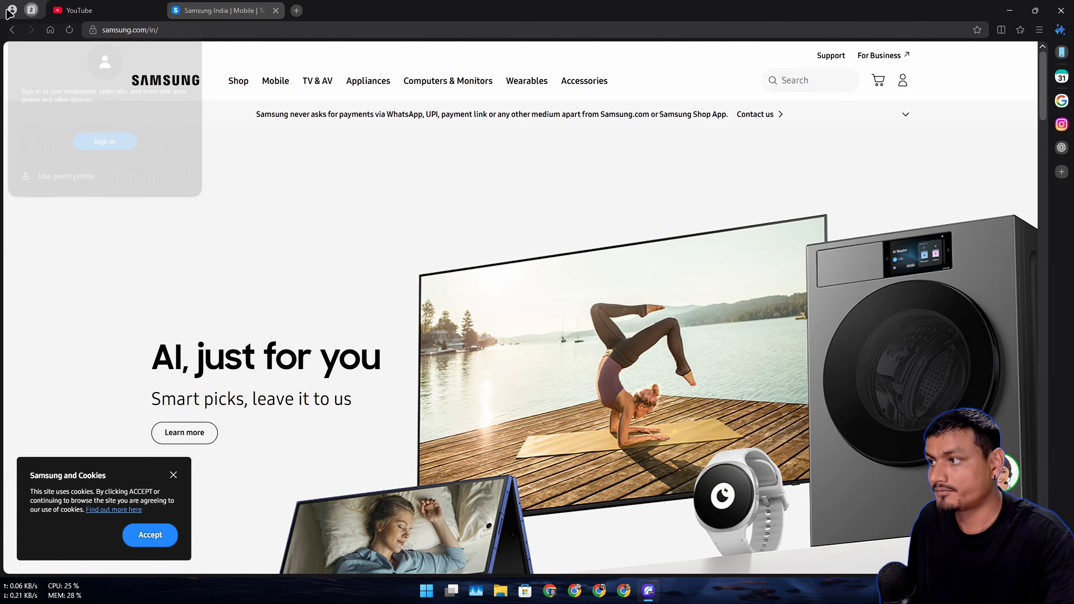
Follow the AI, just for you Learn more link on samsung.com, then bring up the ☰ main menu.
{"action": "left_click", "coordinate": [185, 433]}
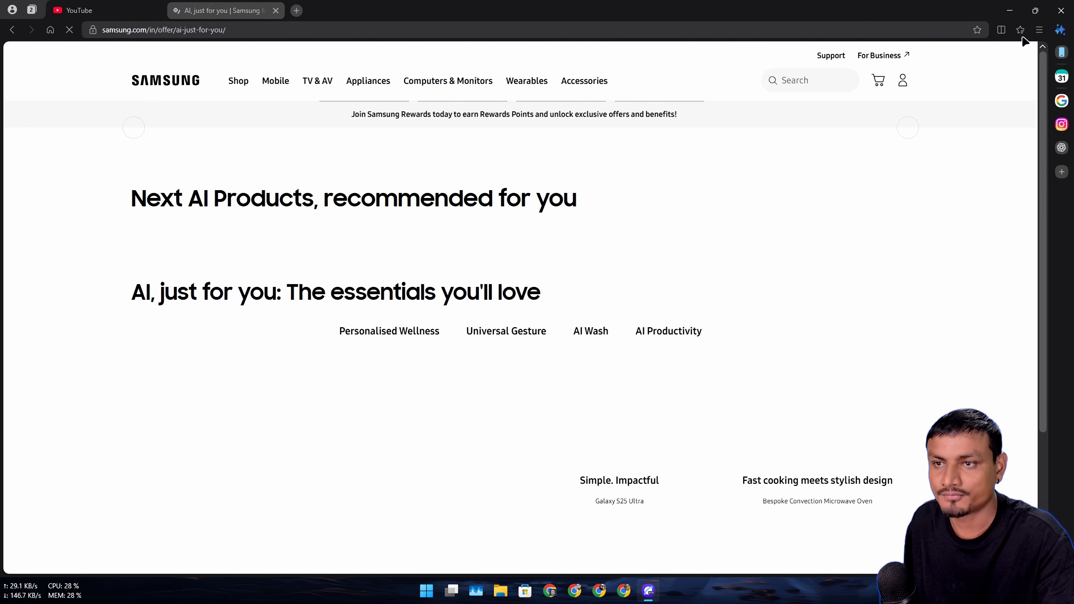
{"action": "left_click", "coordinate": [1039, 30]}
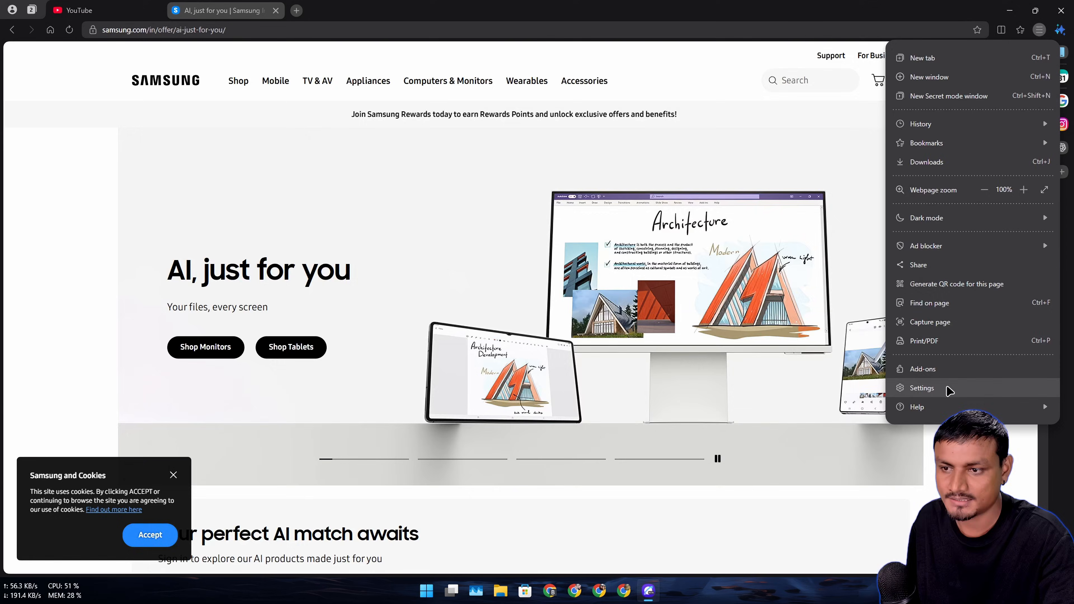
Go to Settings, check Sync and import, and land on About Samsung Internet showing beta 29.0.0.132.
{"action": "left_click", "coordinate": [921, 388]}
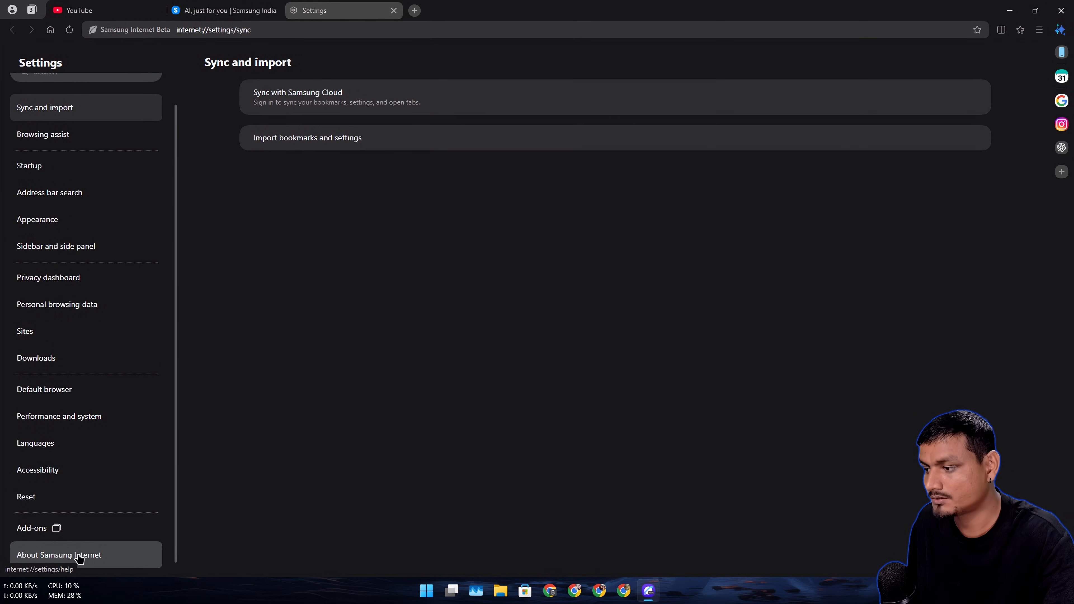
{"action": "left_click", "coordinate": [58, 555]}
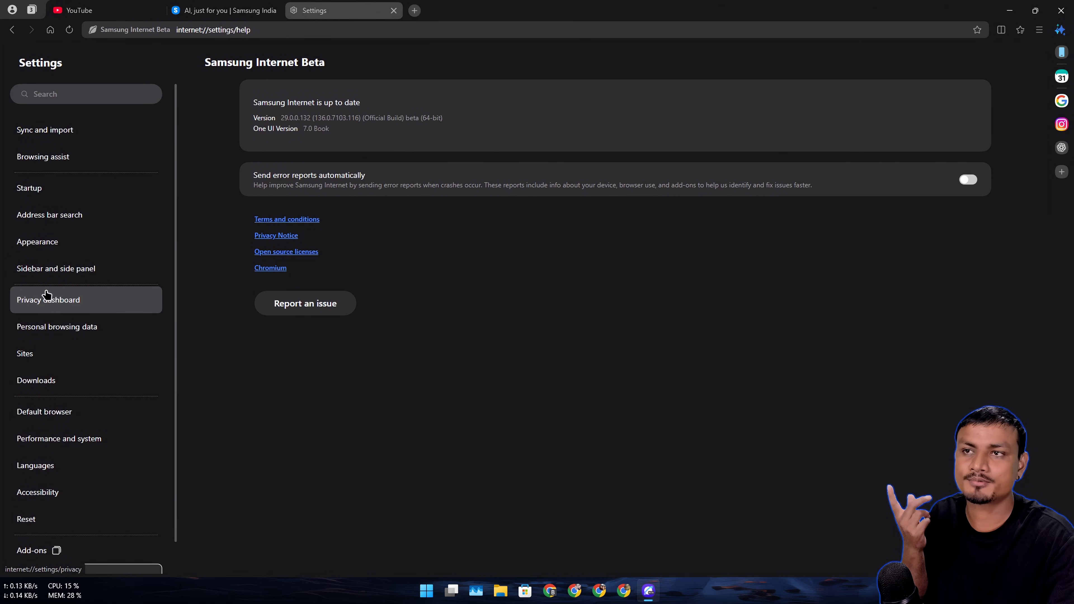
{"action": "left_click", "coordinate": [44, 130]}
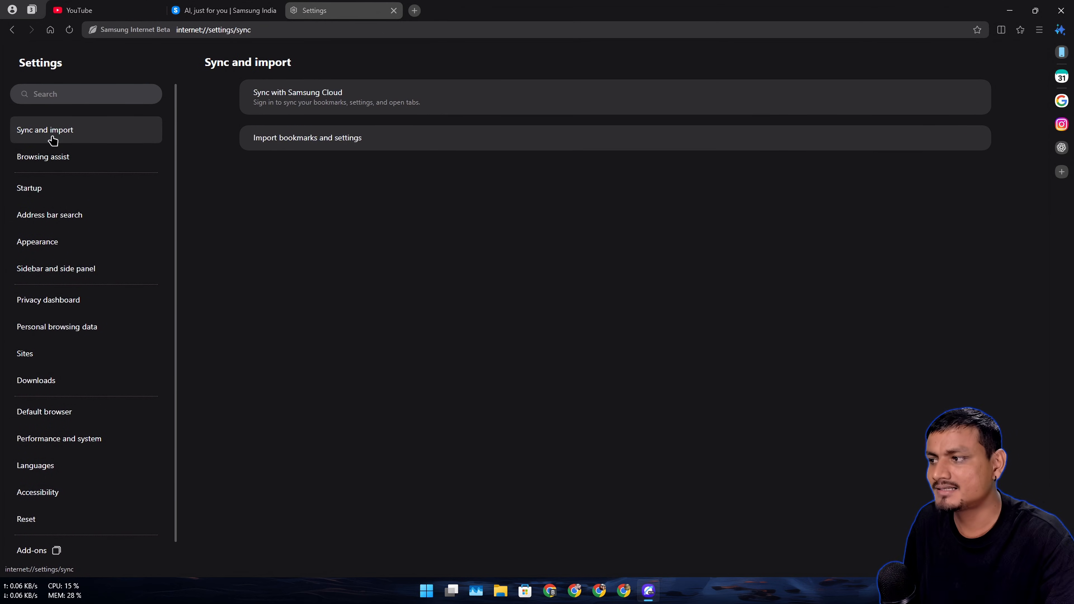
{"action": "left_click", "coordinate": [43, 156]}
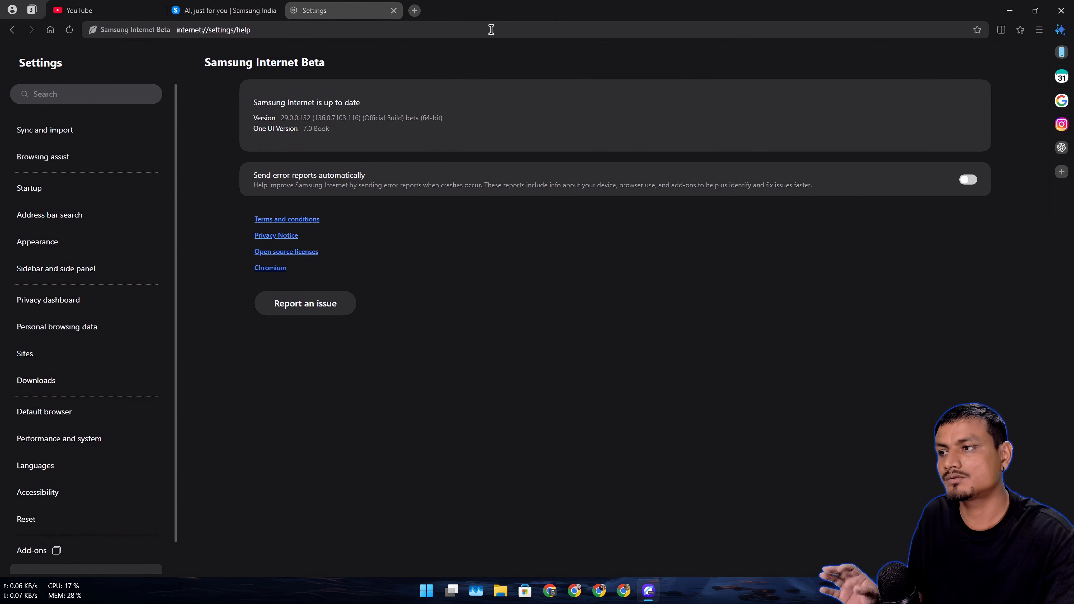
{"action": "mouse_move", "coordinate": [392, 37]}
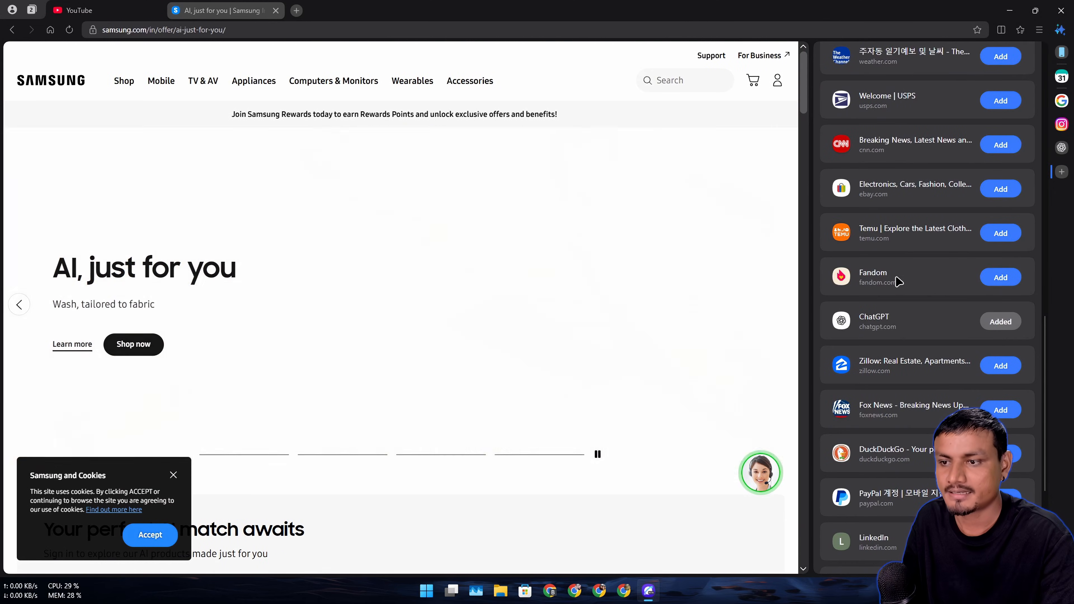
Scroll the Popular sites list in the Add site panel down to Amazon.
{"action": "scroll", "scroll_direction": "down", "scroll_amount": 3}
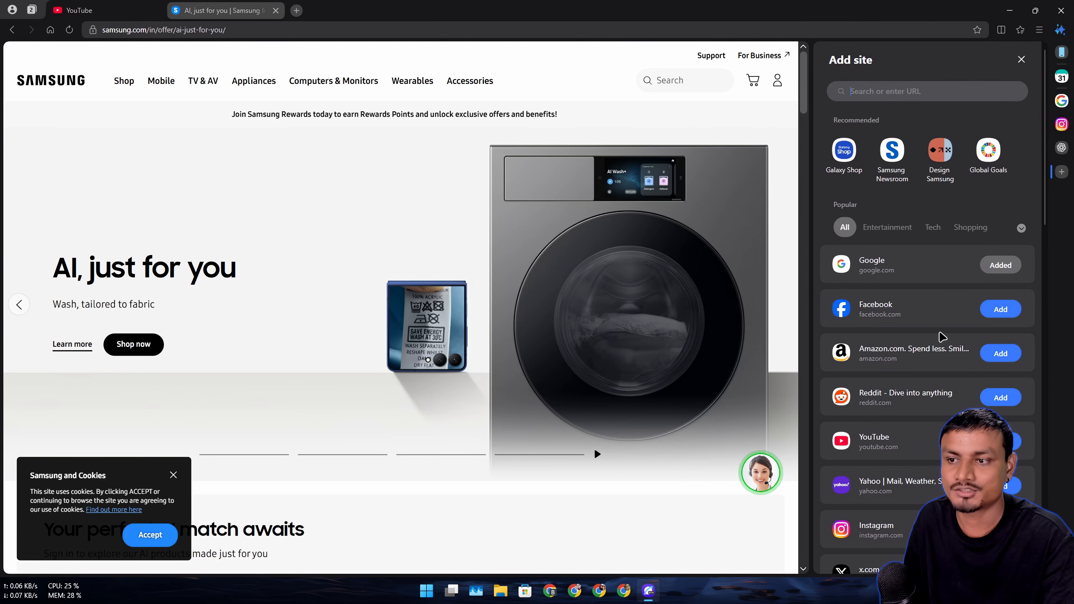
{"action": "scroll", "scroll_direction": "down", "scroll_amount": 3}
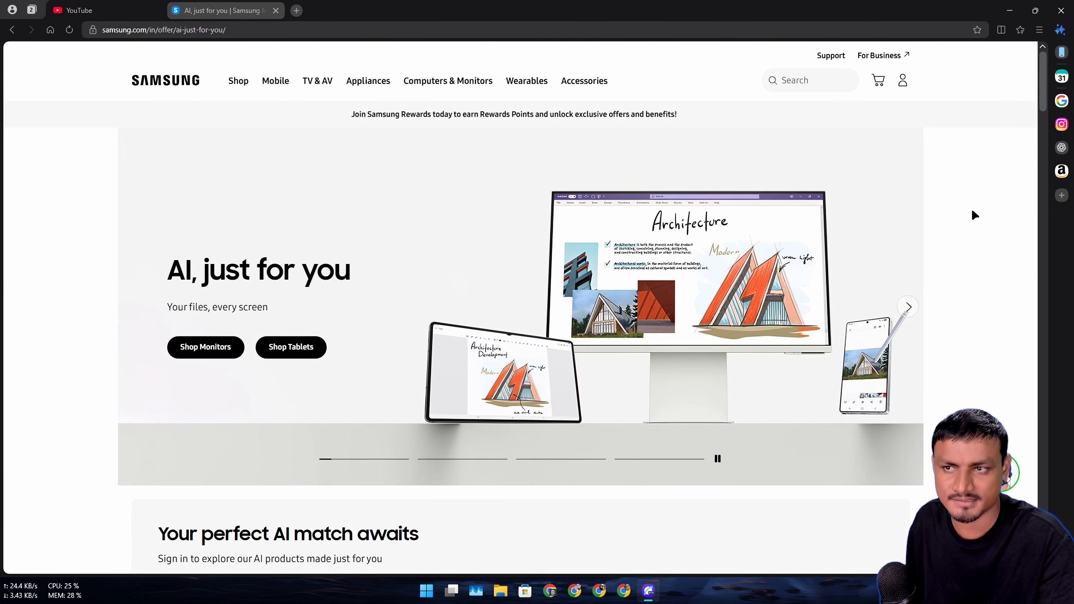
Reach the new tab page's Homepage settings via the ☰ main menu.
{"action": "left_click", "coordinate": [1038, 29]}
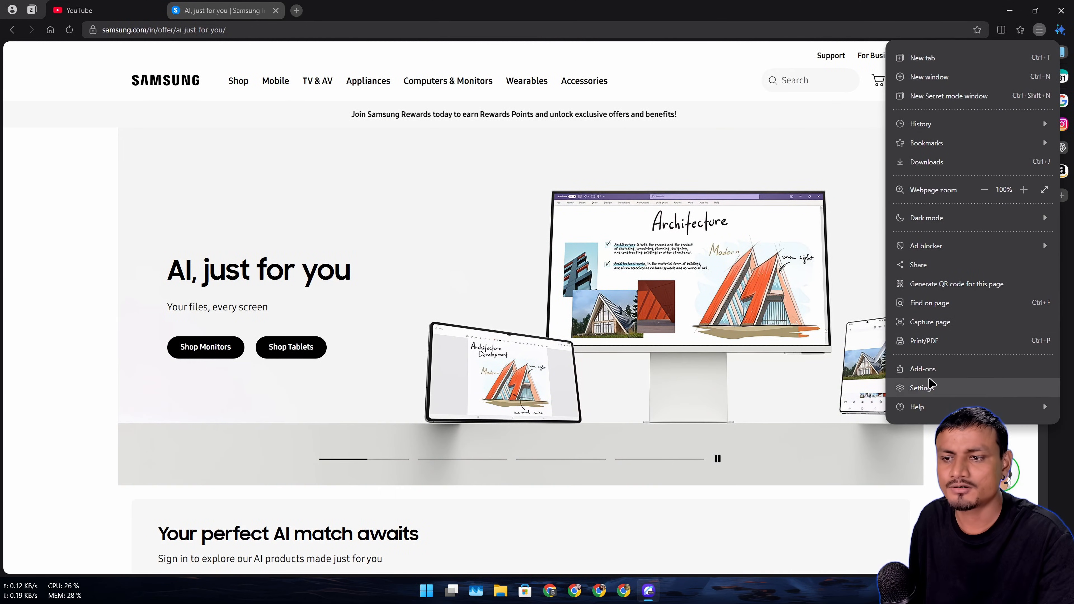
{"action": "left_click", "coordinate": [922, 388]}
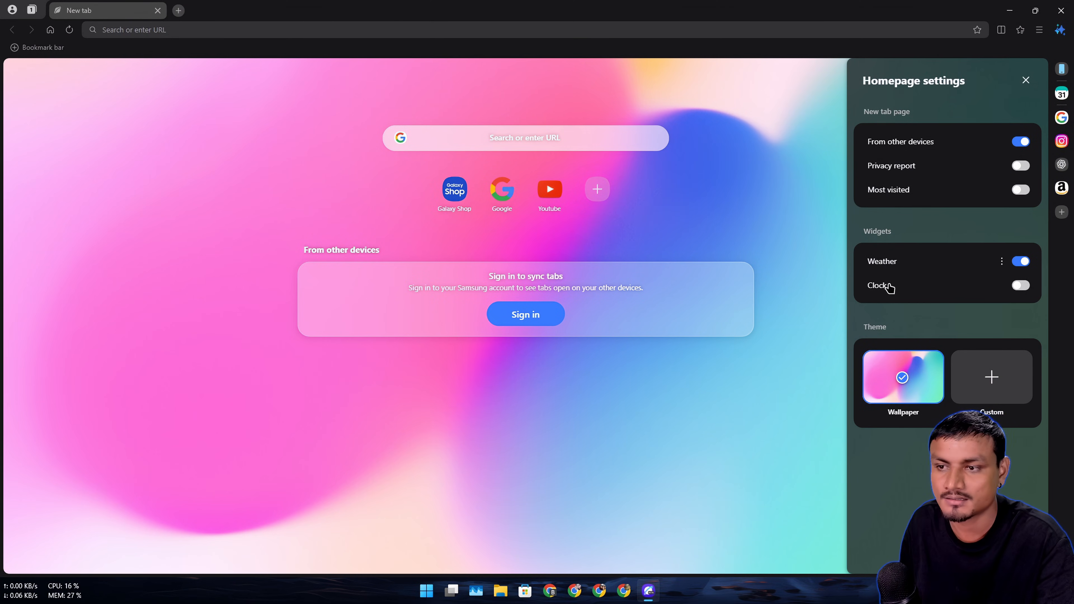
{"action": "mouse_move", "coordinate": [999, 420]}
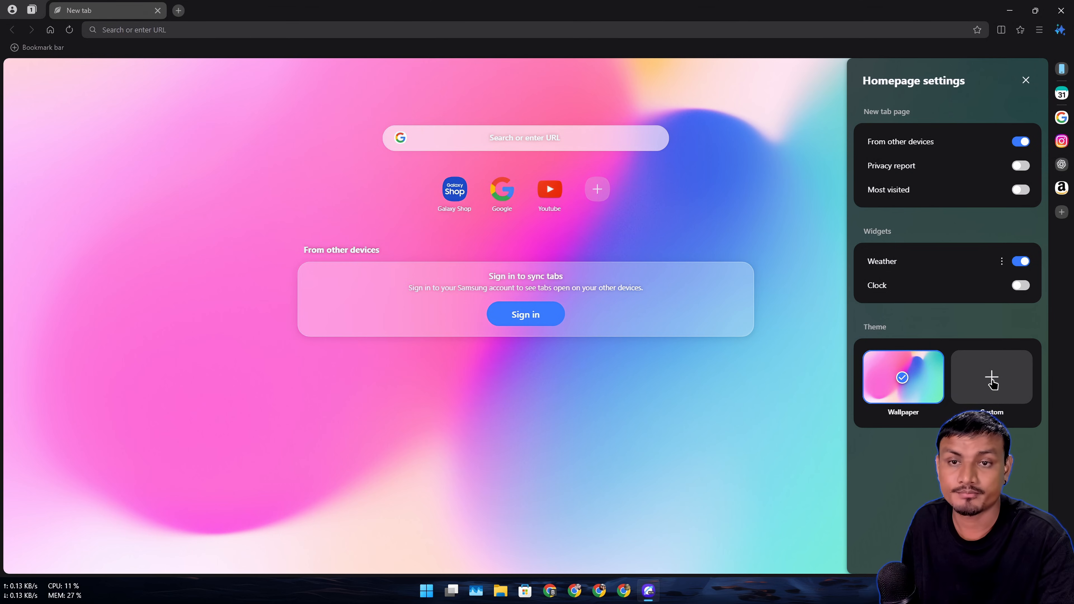
Apply backiee-265661.jpg as the custom new tab wallpaper, confirming with Done.
{"action": "left_click", "coordinate": [992, 377]}
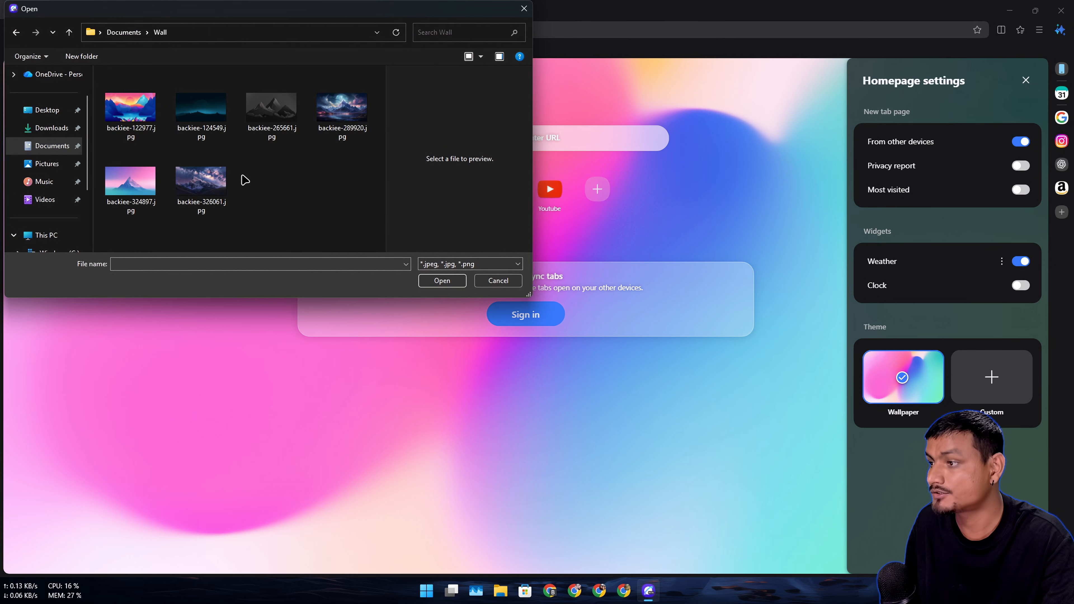
{"action": "left_click", "coordinate": [271, 107]}
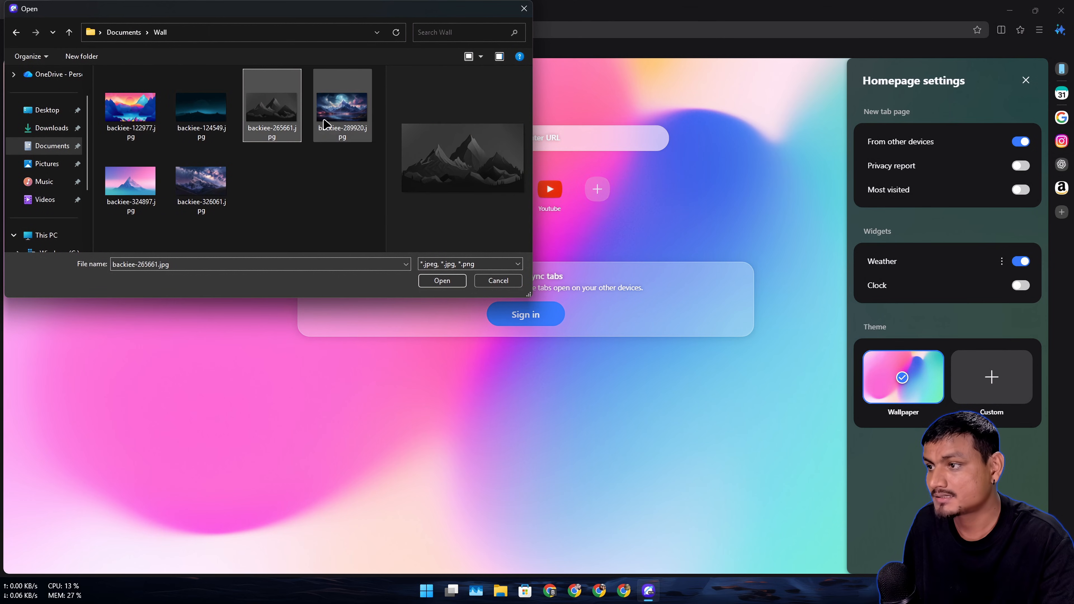
{"action": "left_click", "coordinate": [442, 281]}
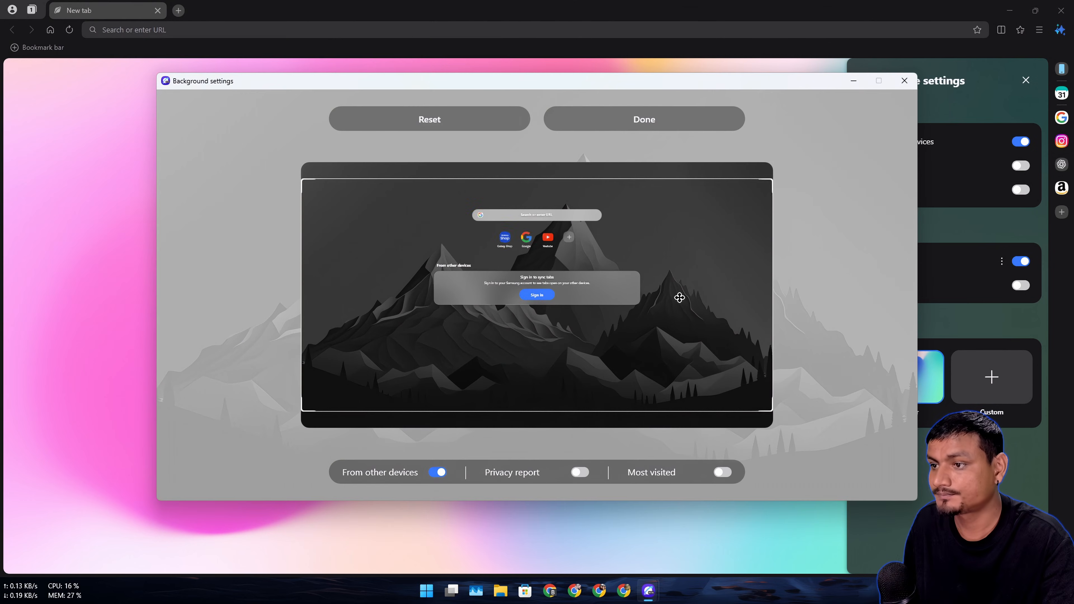
{"action": "mouse_move", "coordinate": [450, 451]}
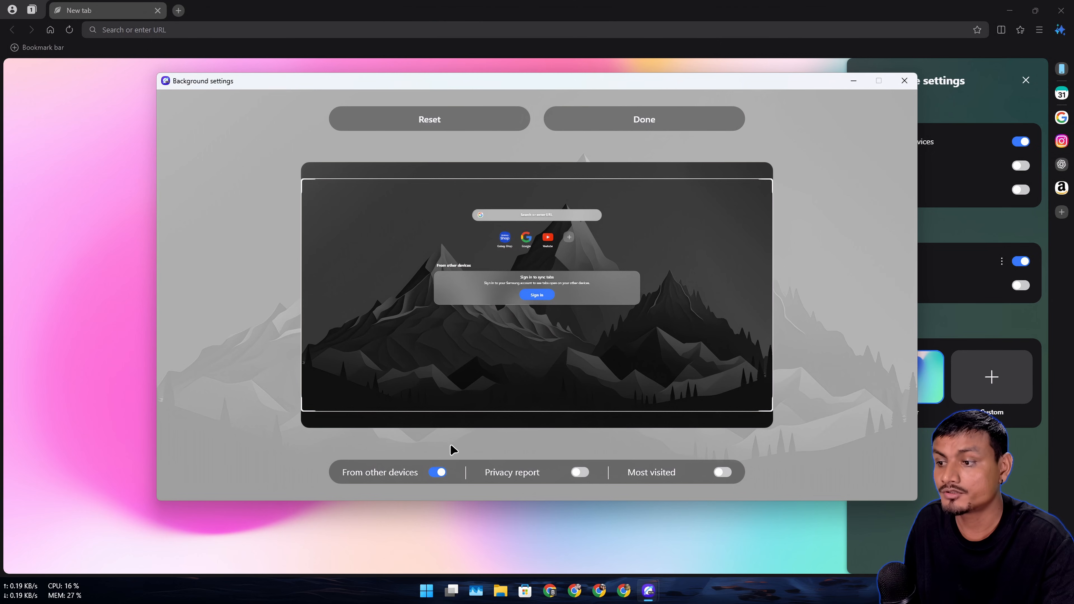
{"action": "mouse_move", "coordinate": [648, 130]}
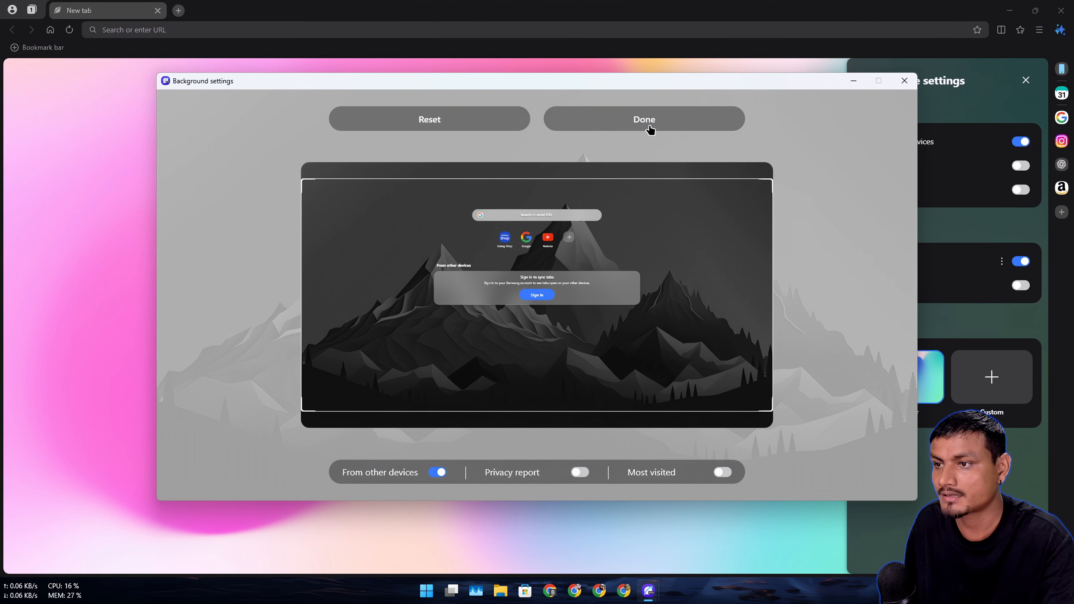
{"action": "left_click", "coordinate": [645, 119]}
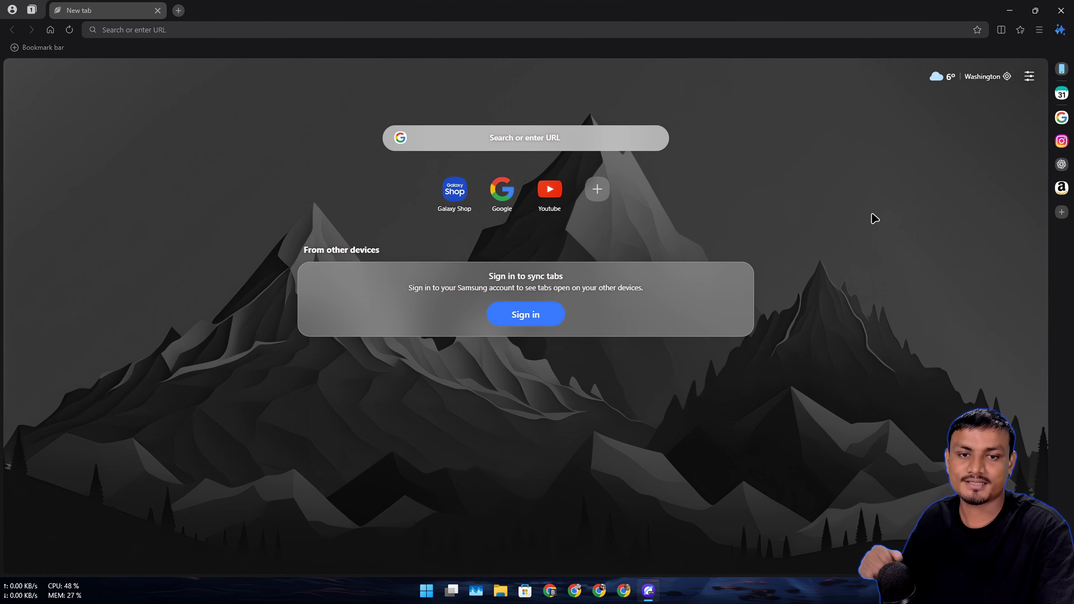
{"action": "mouse_move", "coordinate": [813, 31]}
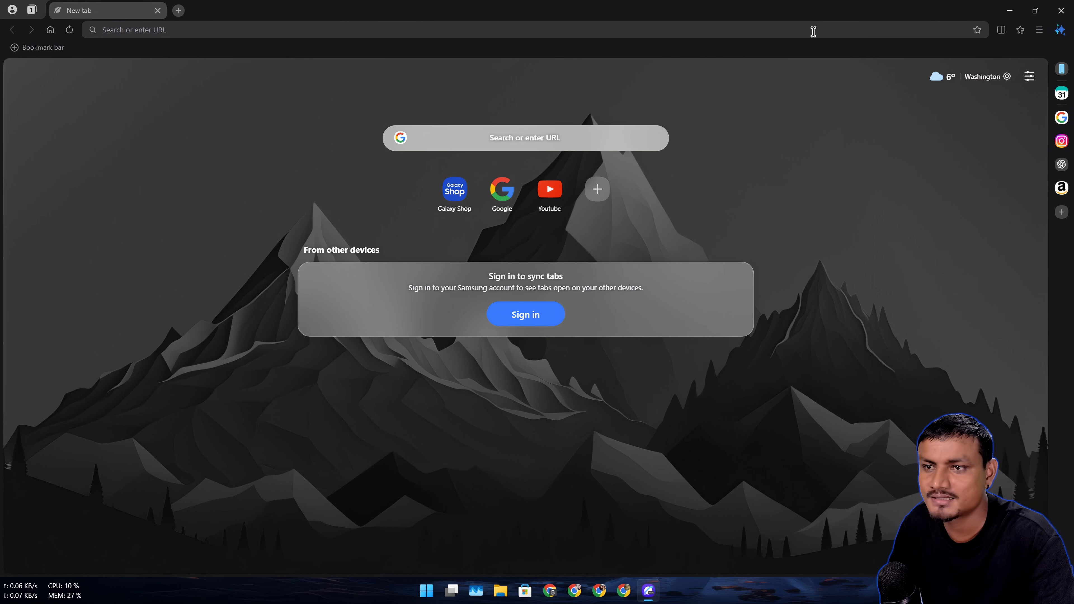
{"action": "left_click", "coordinate": [1038, 29]}
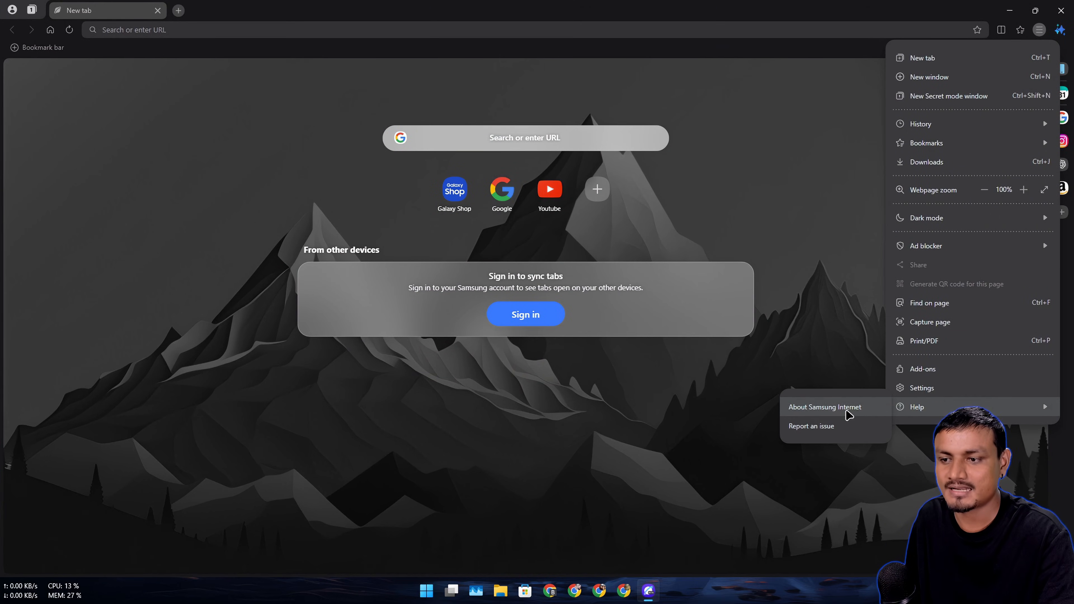
Show the About page confirming Samsung Internet Beta is up to date.
{"action": "left_click", "coordinate": [825, 407]}
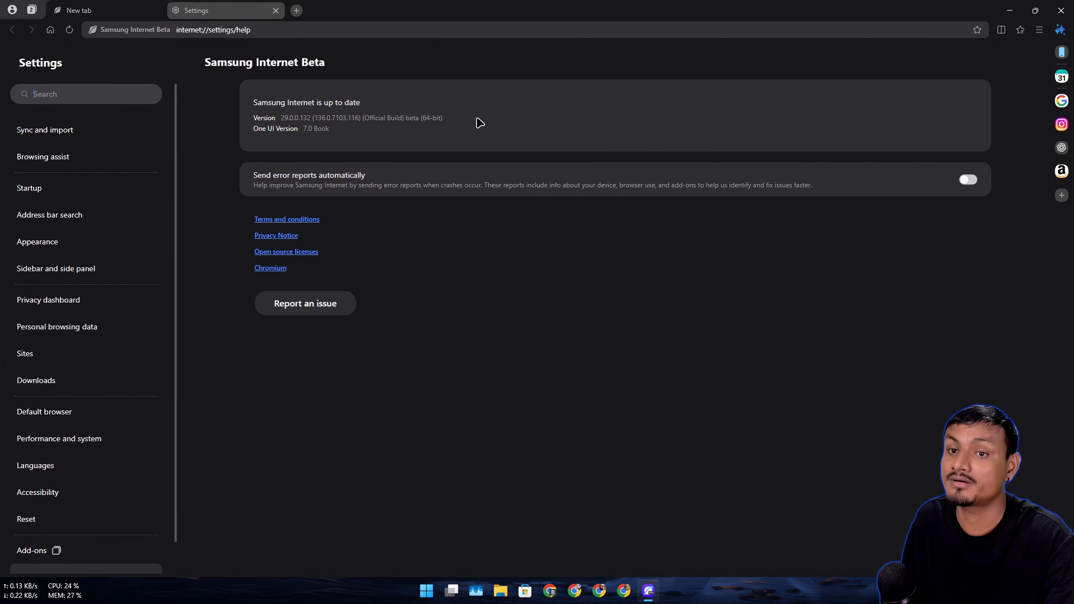
{"action": "mouse_move", "coordinate": [353, 132]}
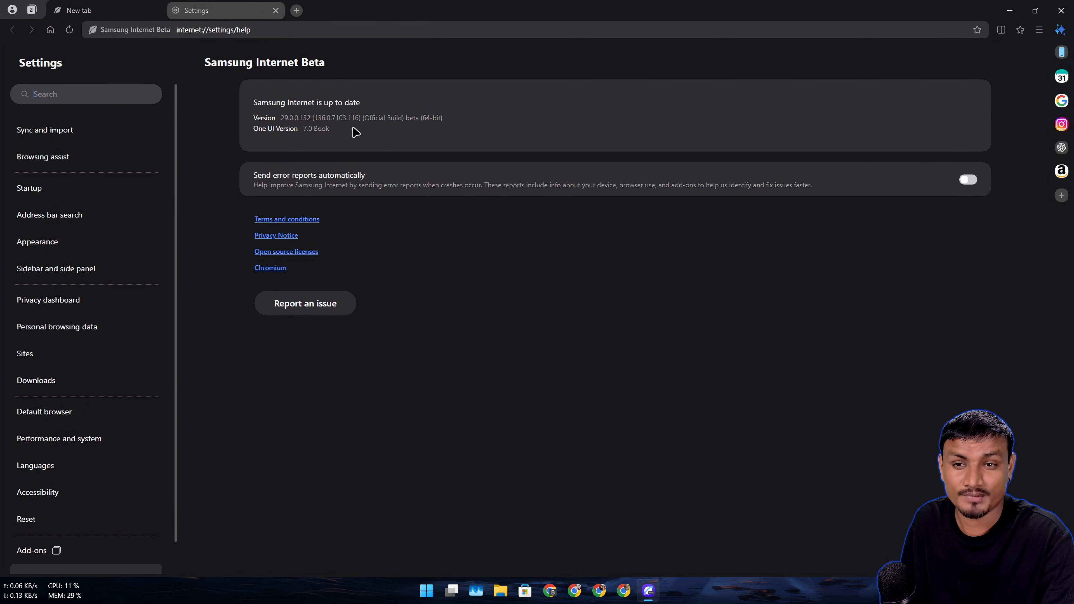
{"action": "mouse_move", "coordinate": [344, 136]}
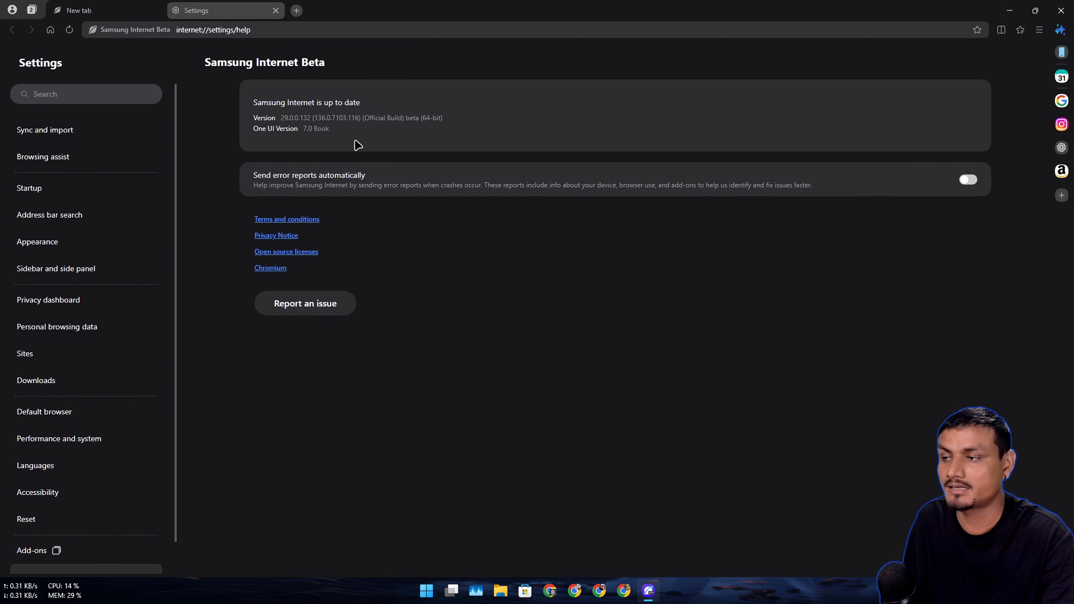
{"action": "mouse_move", "coordinate": [385, 153]}
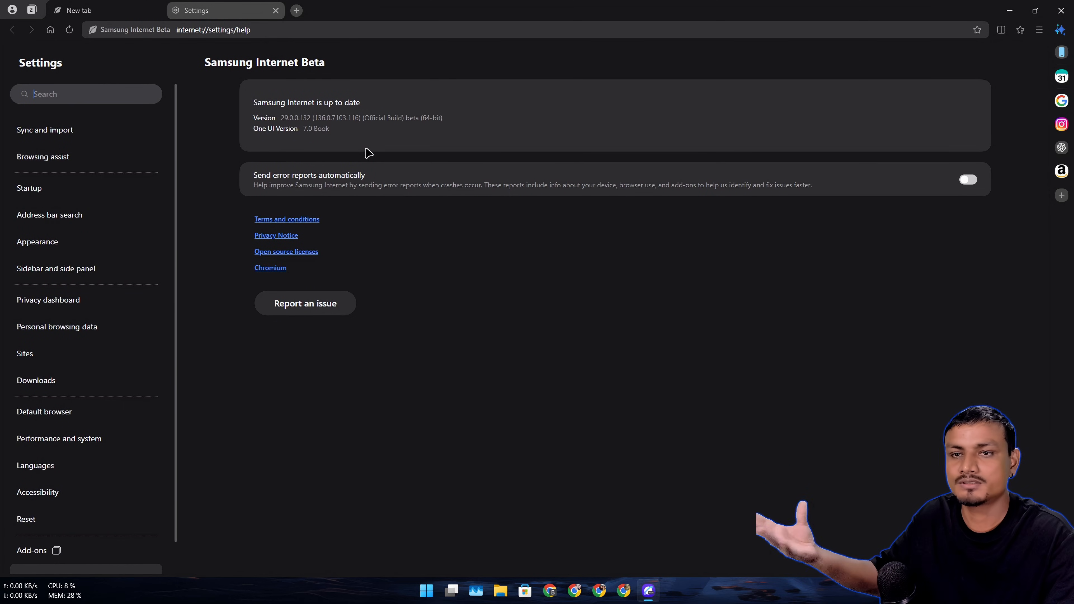
{"action": "mouse_move", "coordinate": [390, 145]}
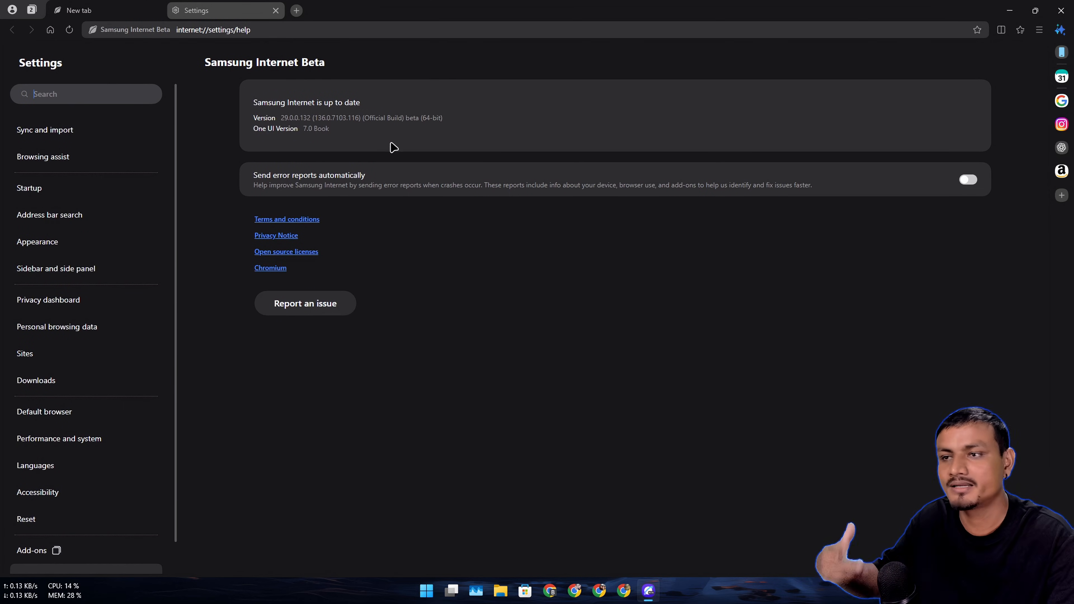
{"action": "mouse_move", "coordinate": [411, 141]}
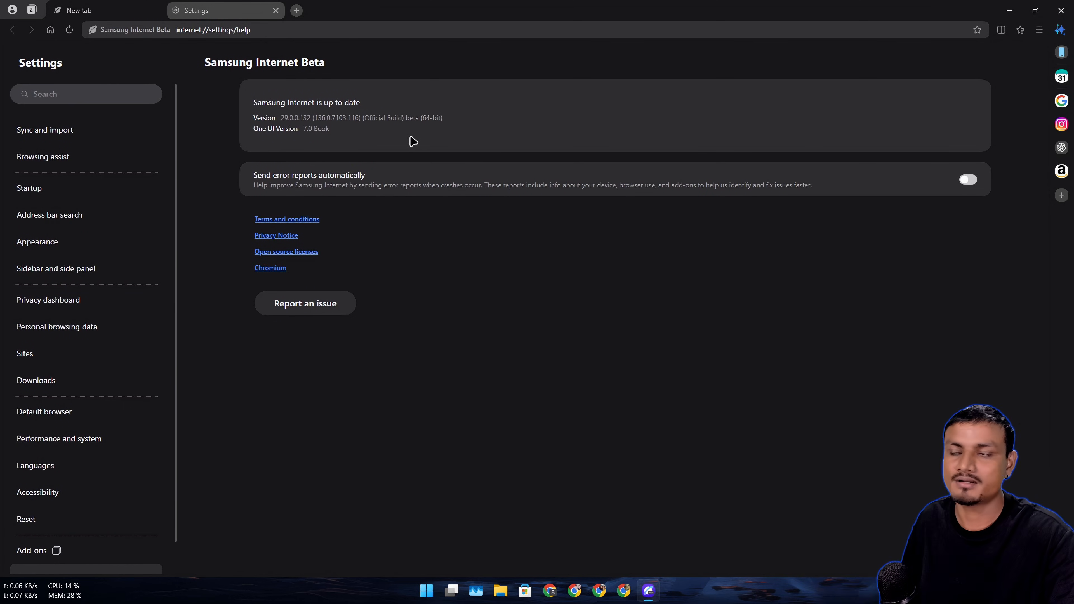
{"action": "mouse_move", "coordinate": [451, 119]}
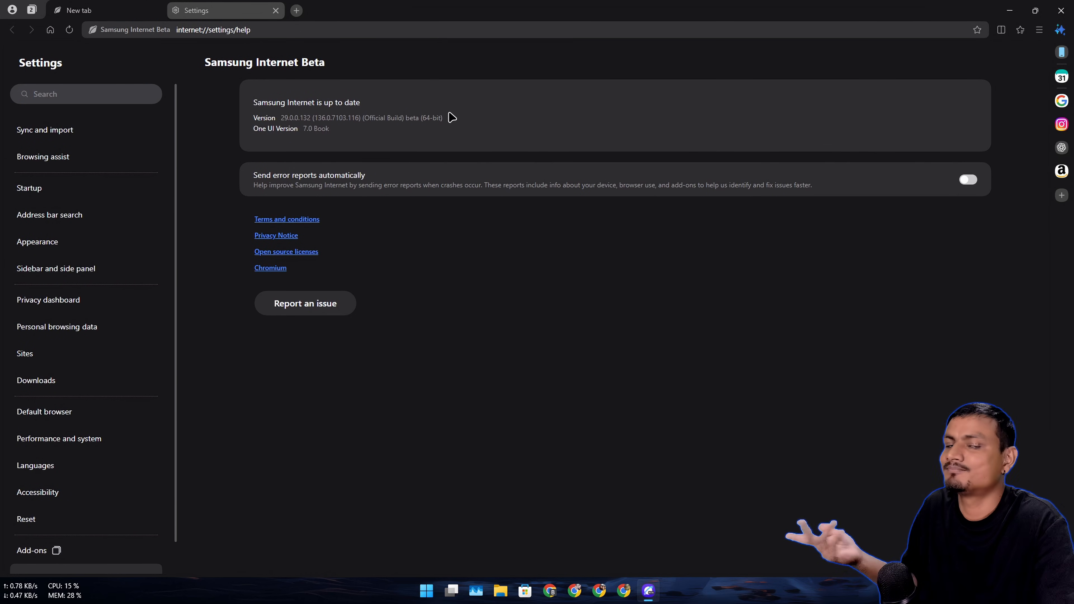